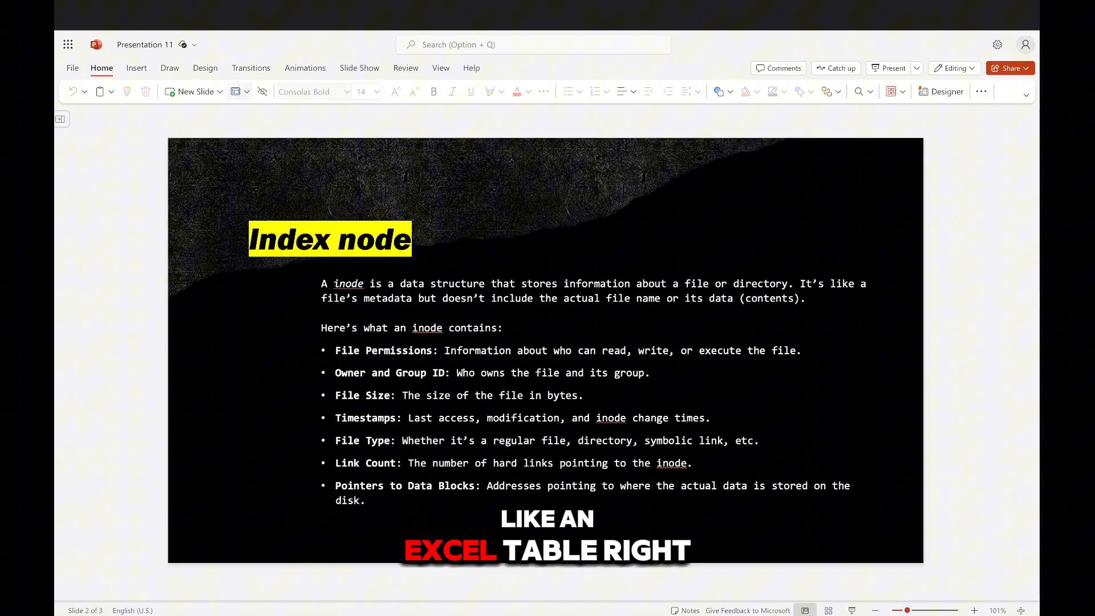
Edit the inode description paragraph in the document
{"action": "left_click", "coordinate": [246, 91]}
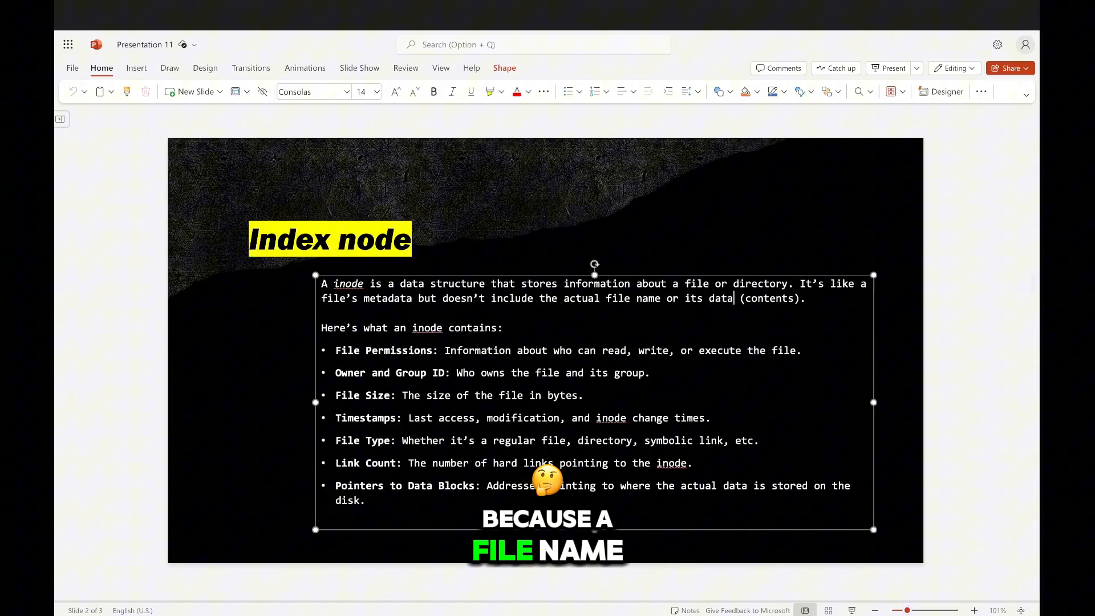
{"action": "double_click", "coordinate": [629, 298]}
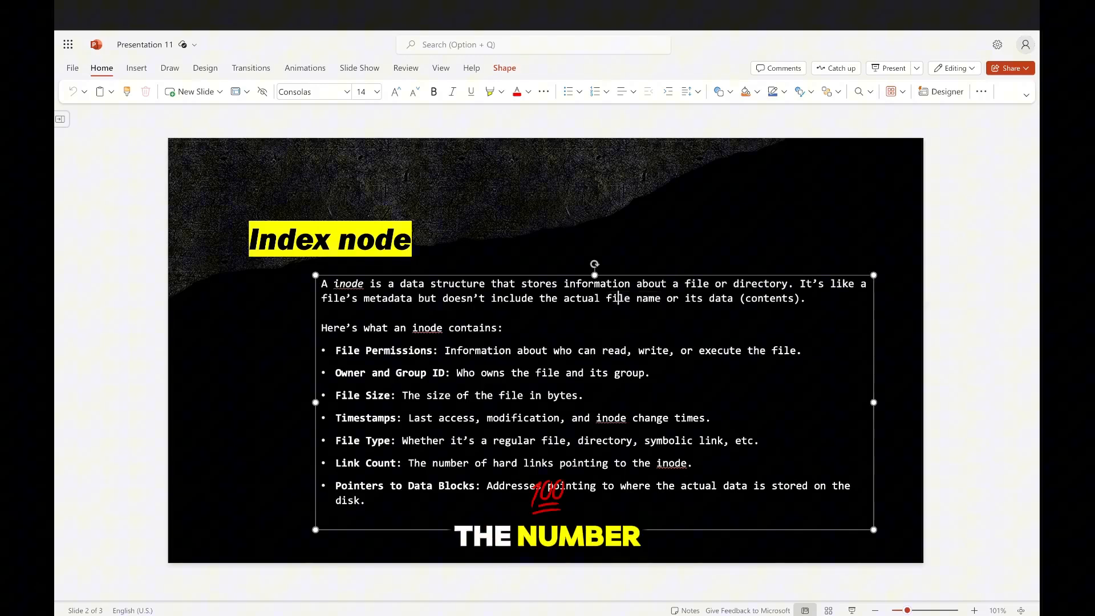
{"action": "double_click", "coordinate": [632, 298]}
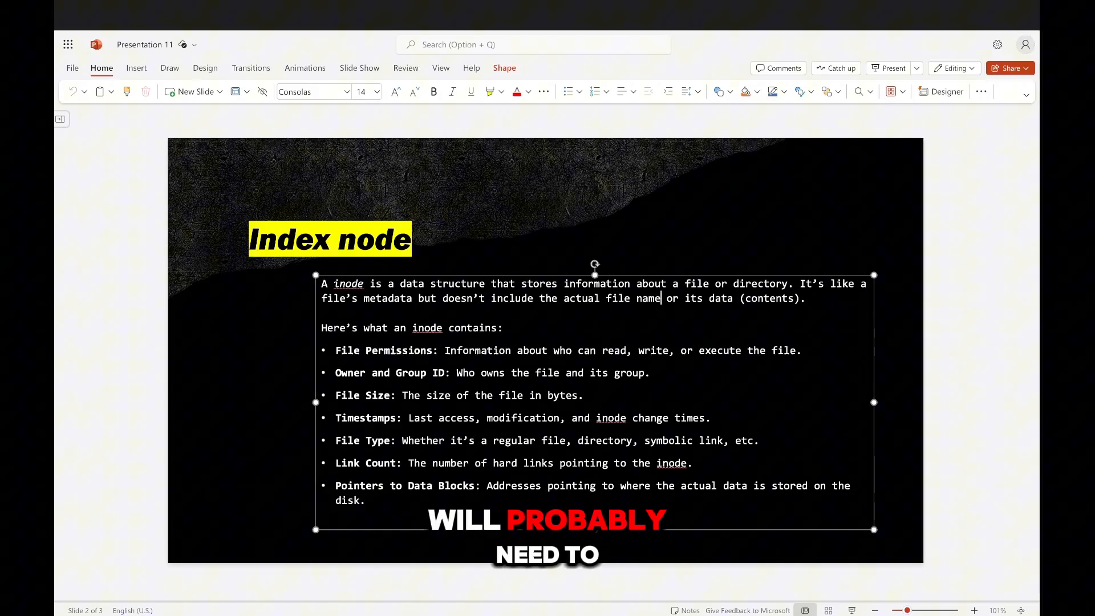
{"action": "double_click", "coordinate": [615, 349]}
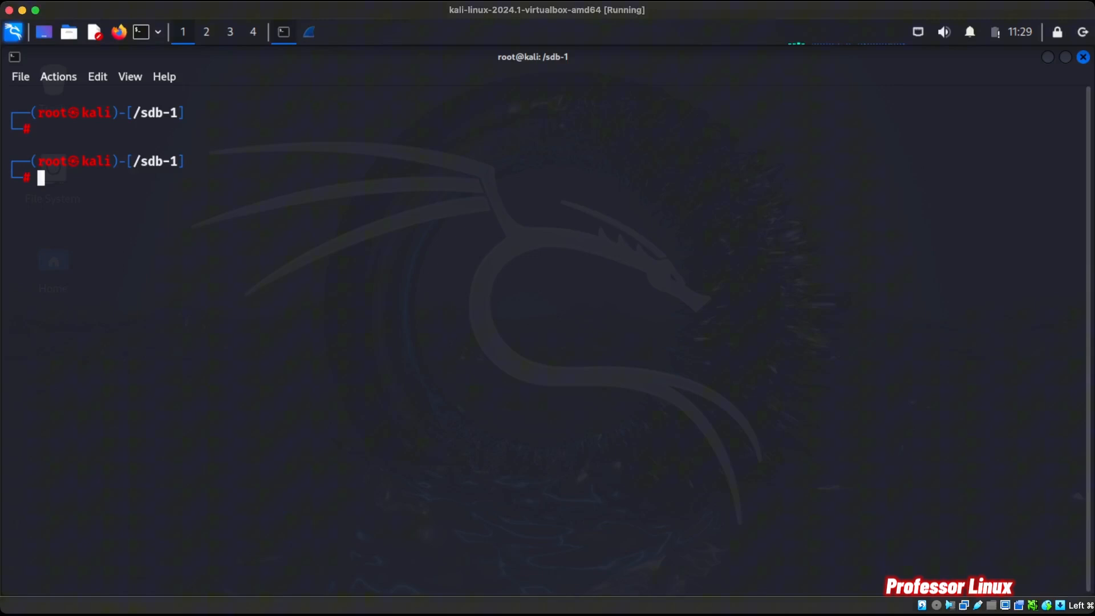
List disk filesystems with lsblk, create file1.txt containing 'hello world', and display it
{"action": "type", "text": "lsblk"}
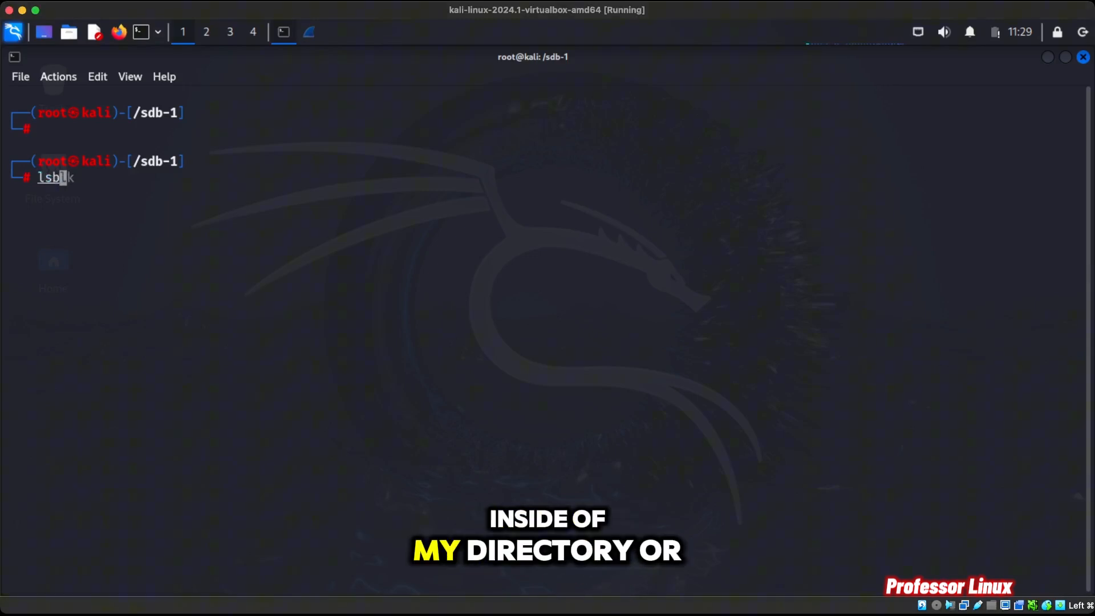
{"action": "type", "text": "-d"}
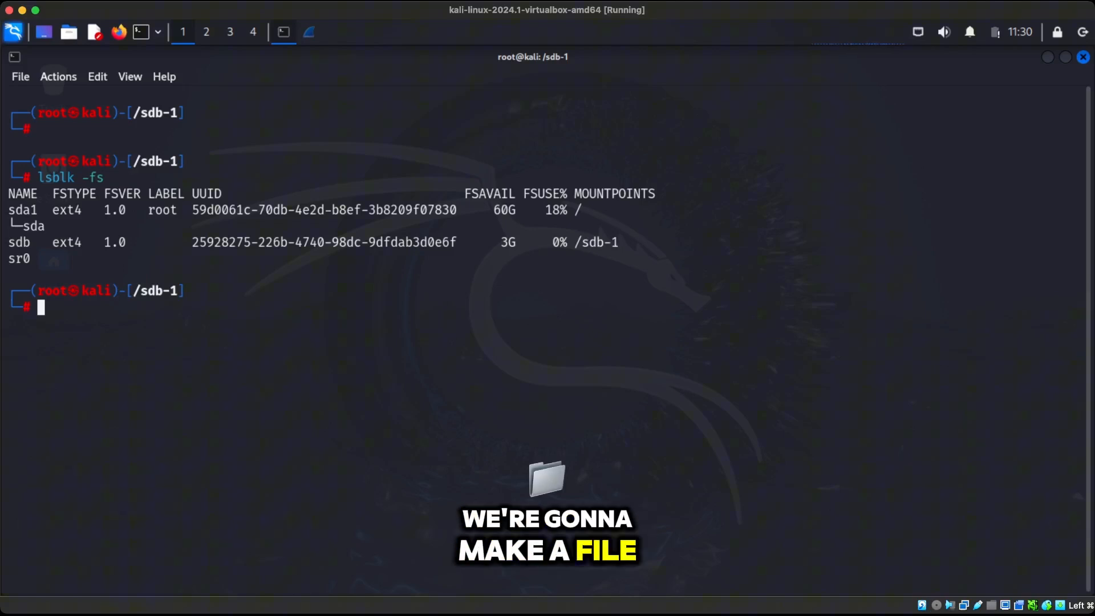
{"action": "type", "text": "echo \"hello\" > /sdb-1/file2.txt"}
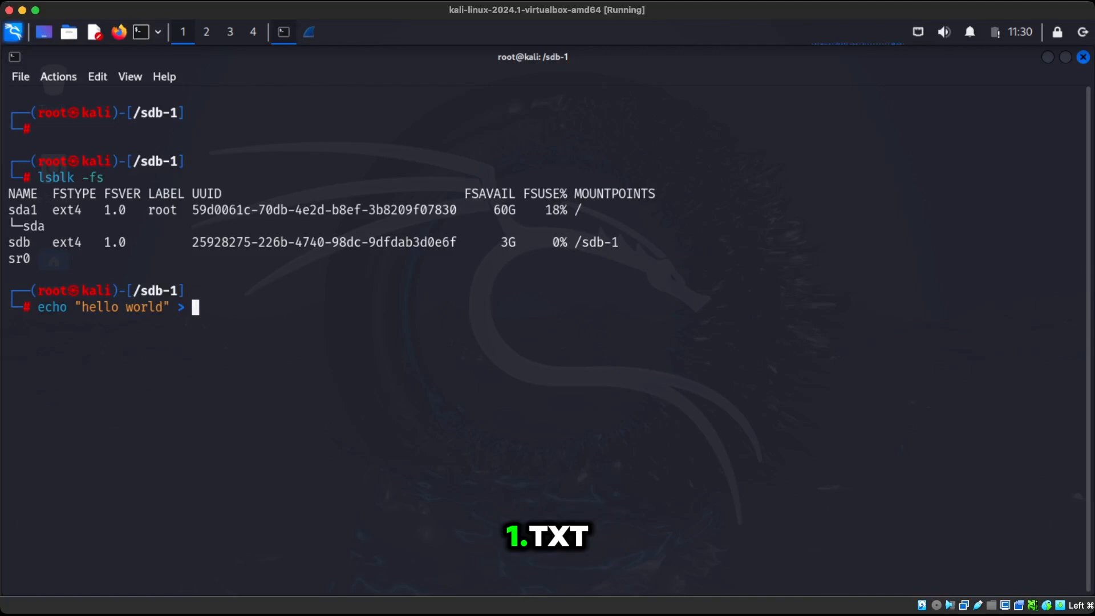
{"action": "type", "text": "file1.t"}
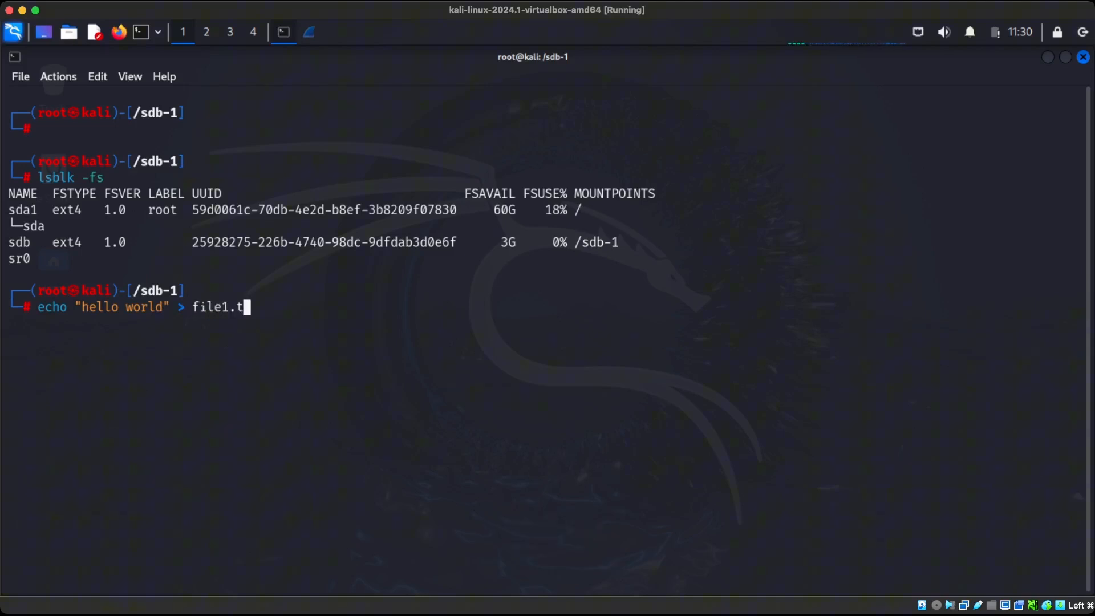
{"action": "key", "text": "Return"}
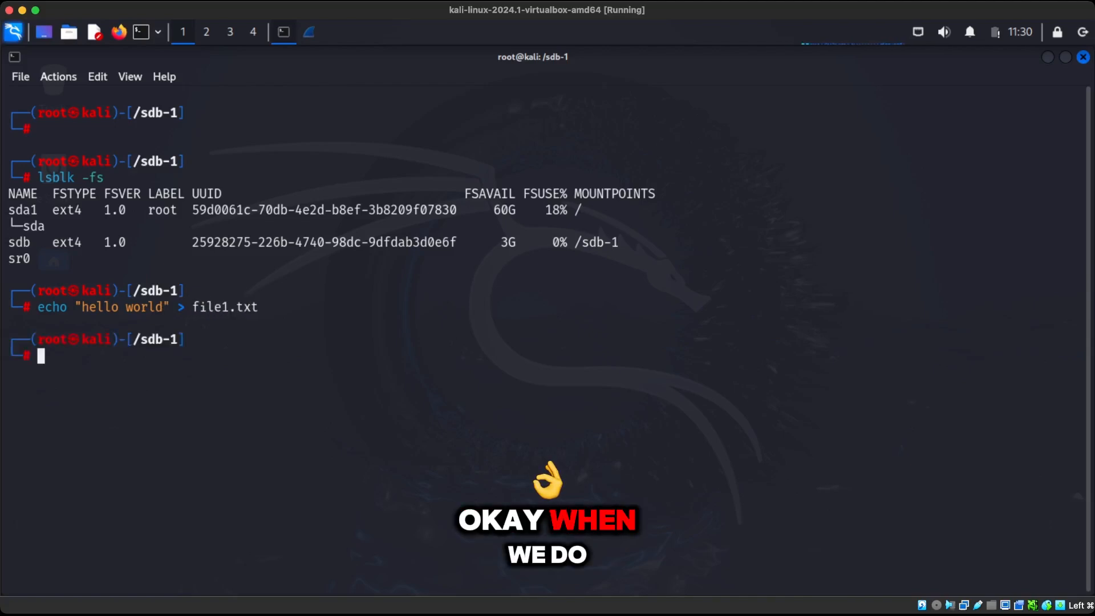
{"action": "type", "text": "cat /sdb-1/file1.txt| hexdump -C"}
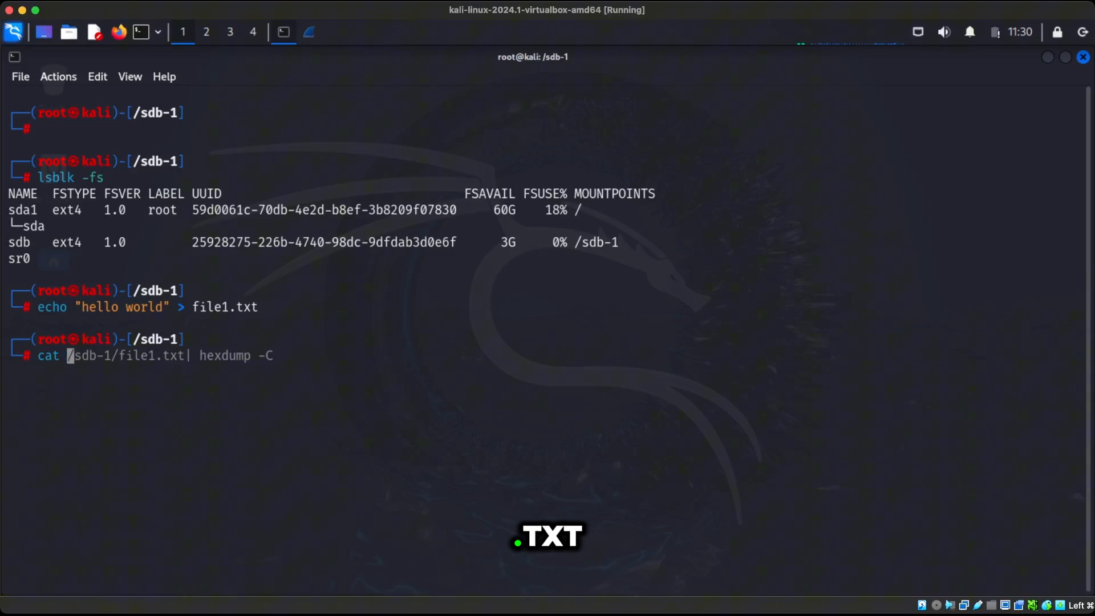
{"action": "type", "text": " file1.txt"}
{"action": "key", "text": "Return"}
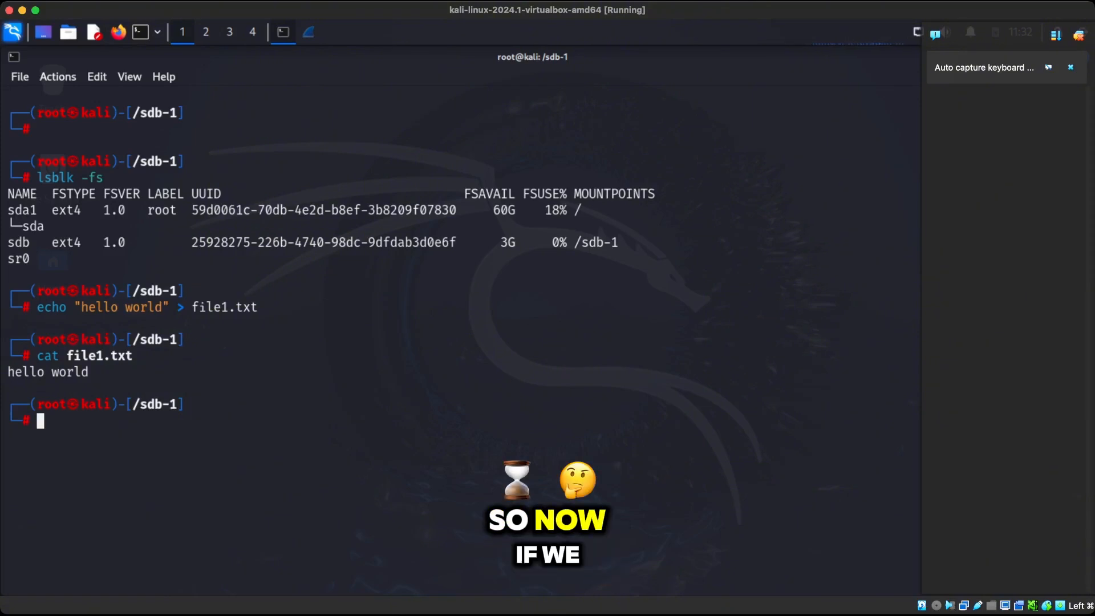
List inode numbers with ls -i, showing file1.txt as inode 12 and lost+found as 11
{"action": "type", "text": "ls -i /sdb-1/file2.txt"}
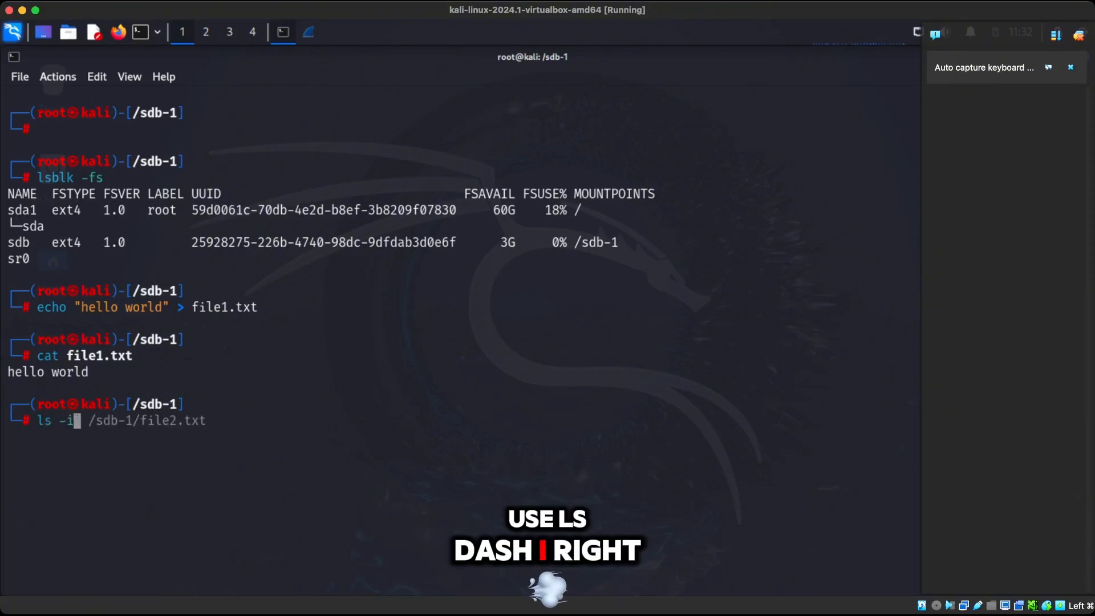
{"action": "key", "text": "Return"}
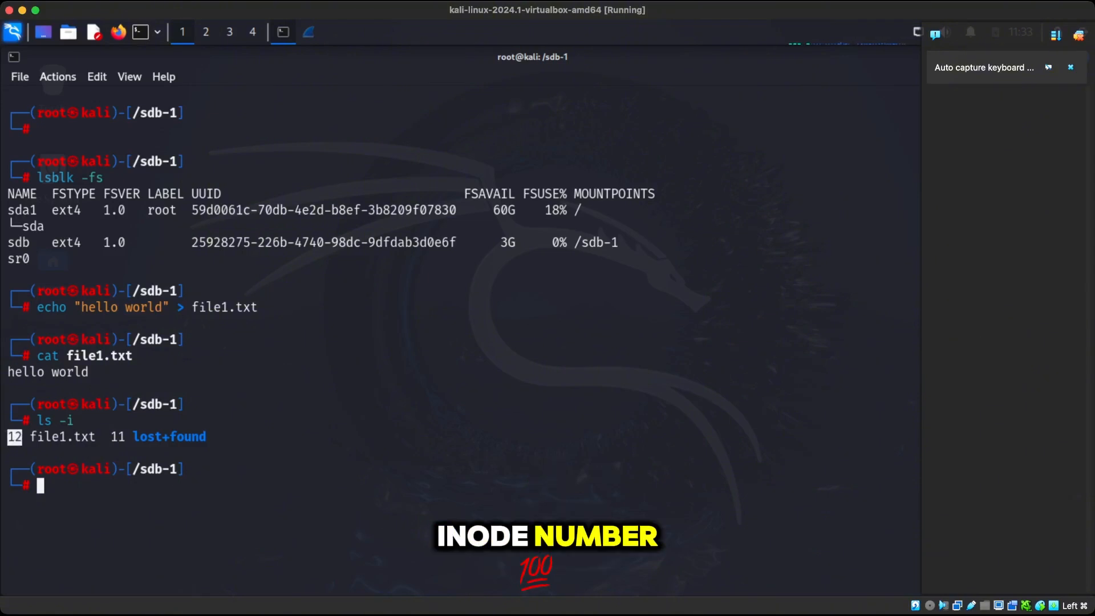
{"action": "type", "text": "stat file1.txt"}
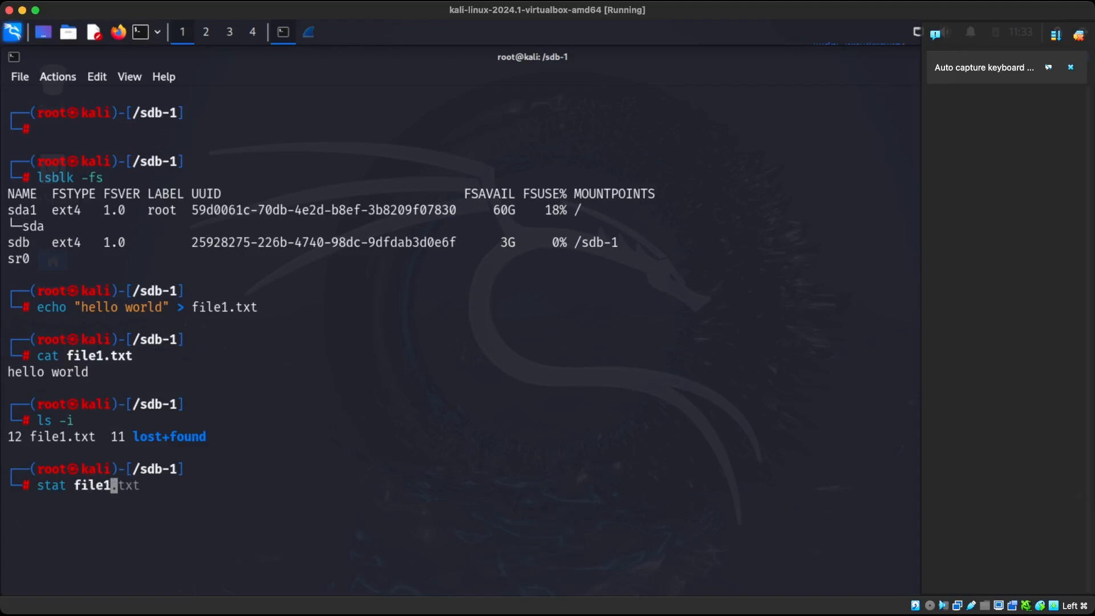
Show file1.txt's detailed stat inode information, then clear the screen
{"action": "key", "text": "Return"}
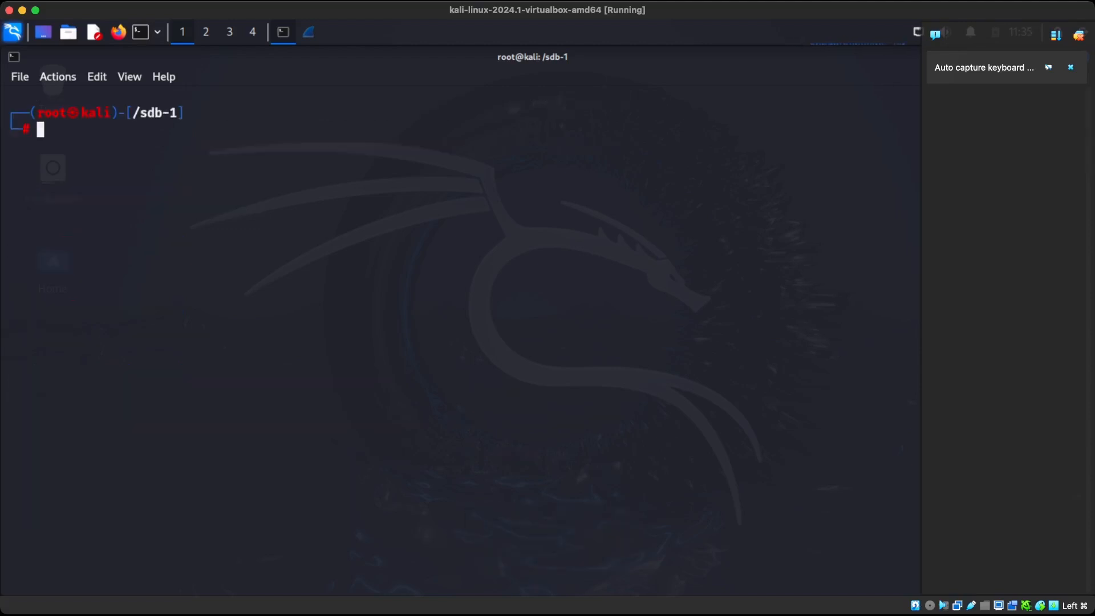
{"action": "type", "text": "umount /sdb-1"}
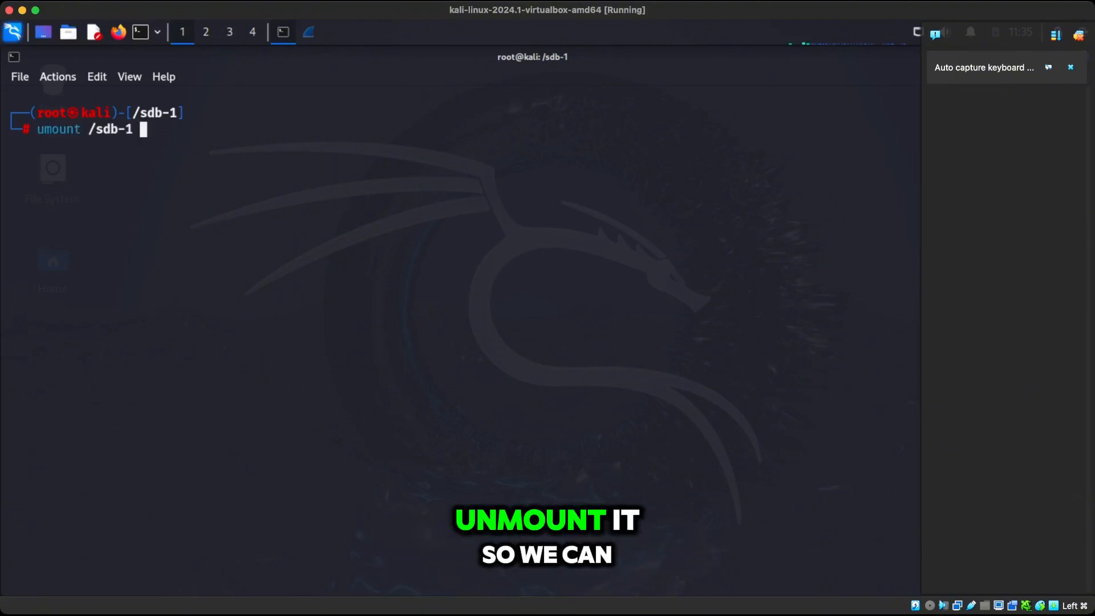
Unmount /sdb-1 from the root directory after the 'target is busy' error
{"action": "key", "text": "Return"}
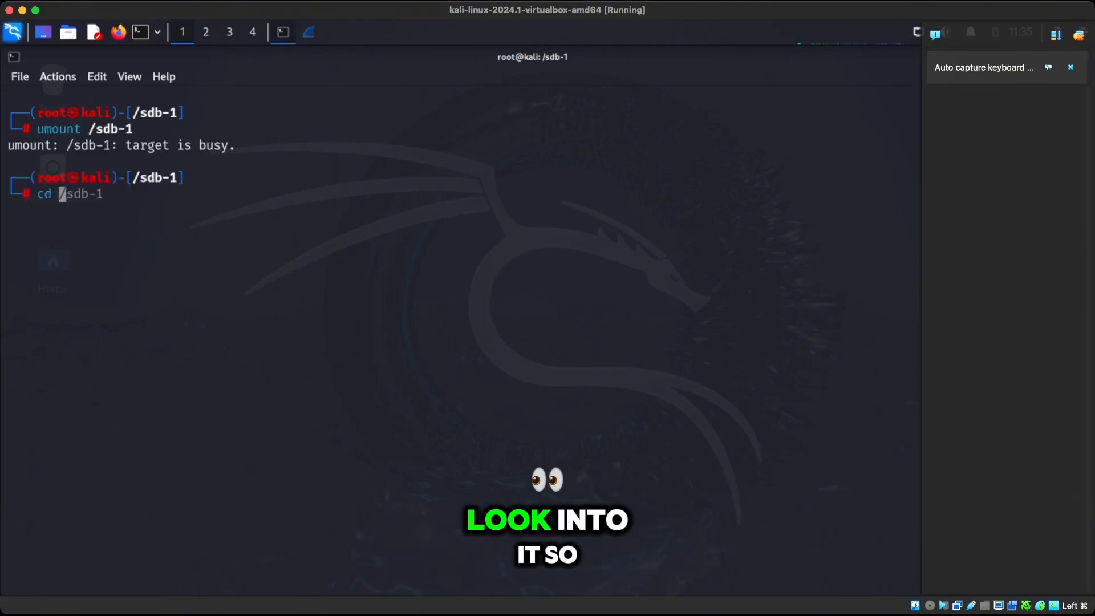
{"action": "type", "text": " /"}
{"action": "key", "text": "Return"}
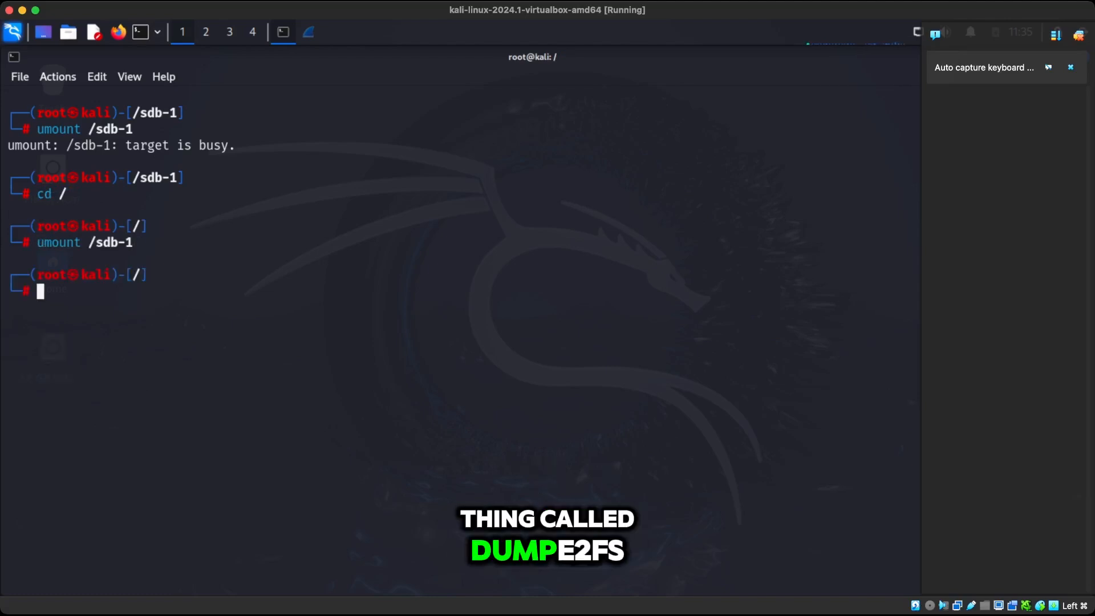
{"action": "type", "text": "dumpe2fs /dev/sdb | less"}
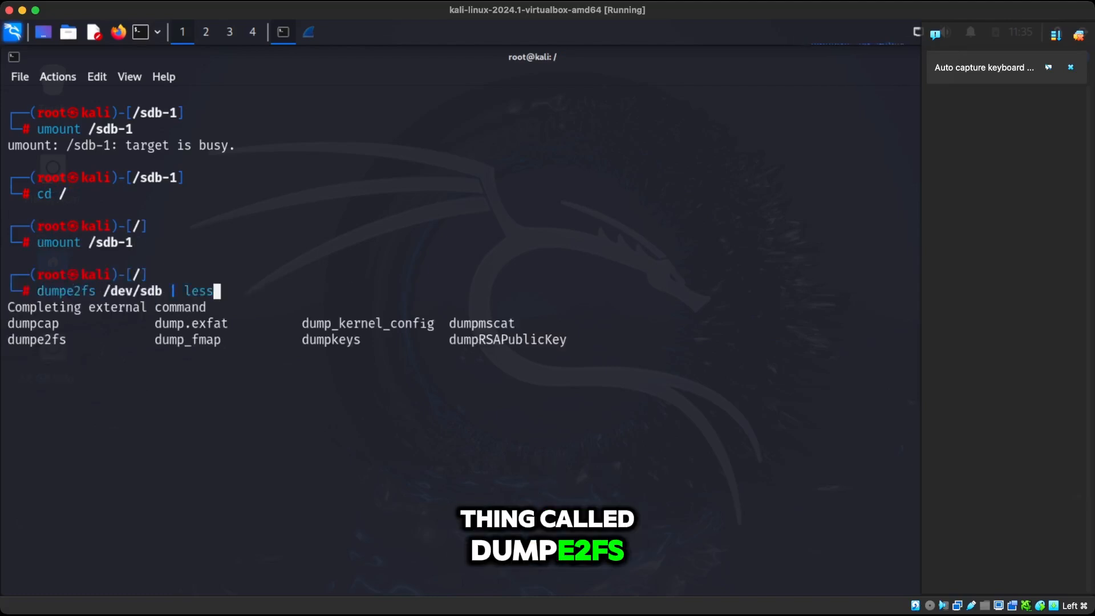
Run dumpe2fs /dev/sdb through less and scroll through the block group report
{"action": "key", "text": "Return"}
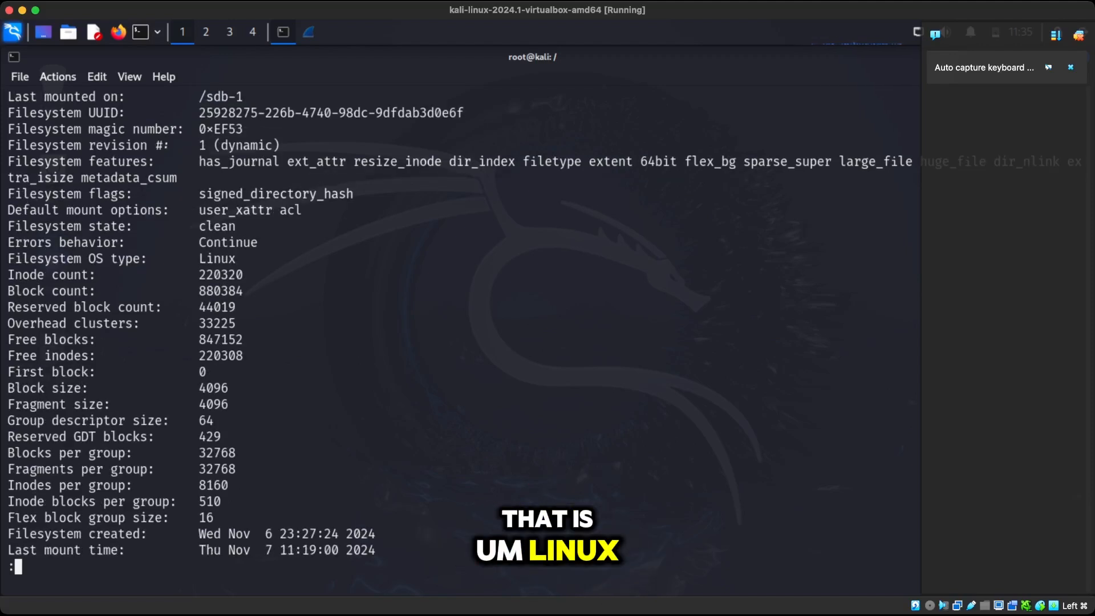
{"action": "scroll", "scroll_direction": "down", "scroll_amount": 3}
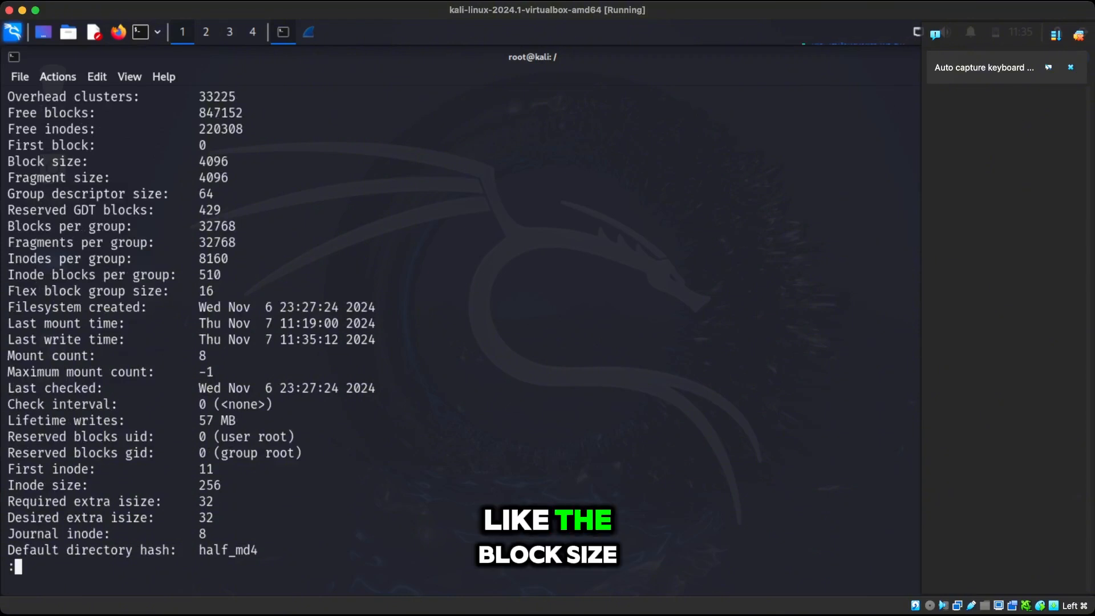
{"action": "double_click", "coordinate": [215, 161]}
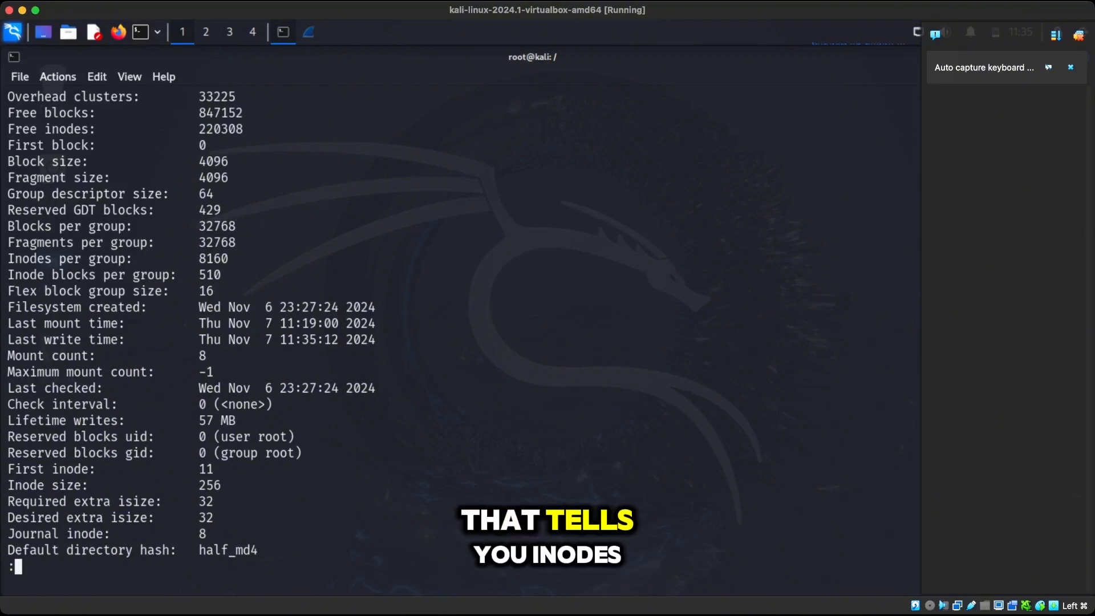
{"action": "double_click", "coordinate": [214, 258]}
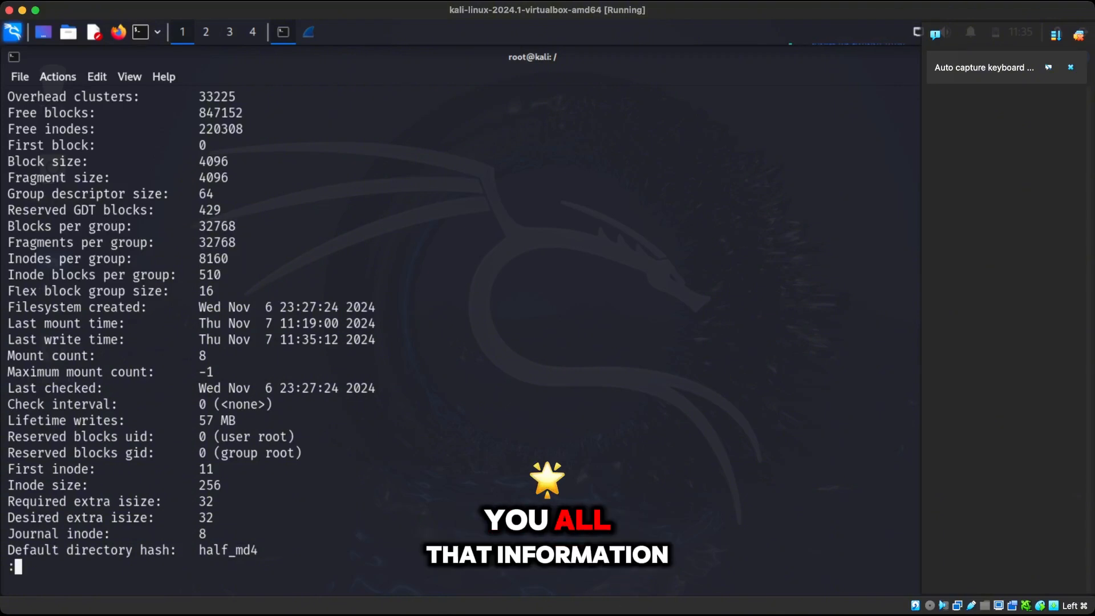
{"action": "scroll", "scroll_direction": "down", "scroll_amount": 3}
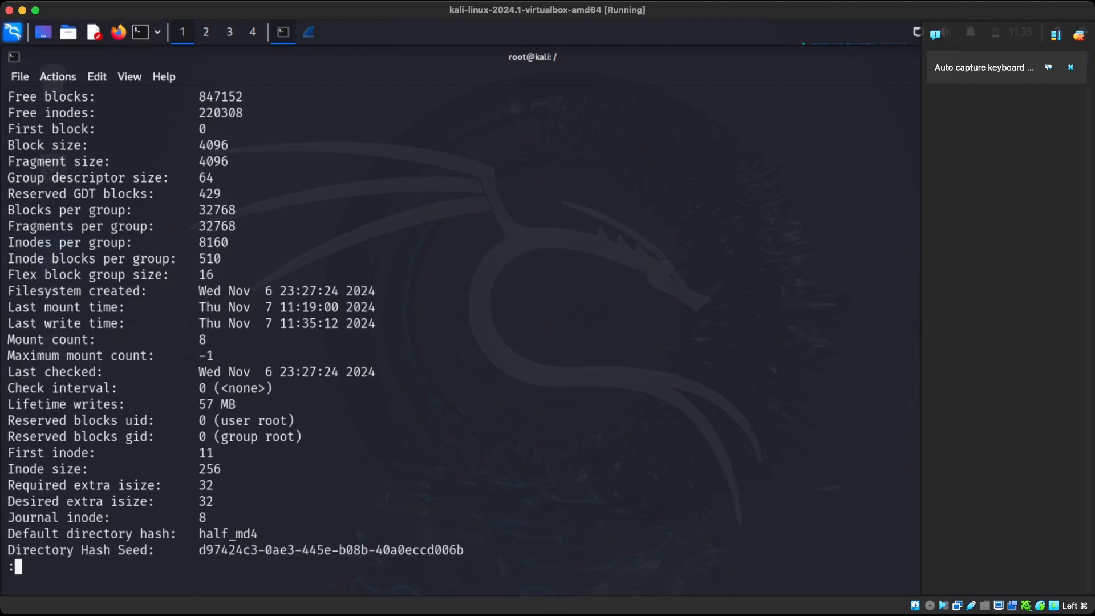
{"action": "scroll", "scroll_direction": "down", "scroll_amount": 3}
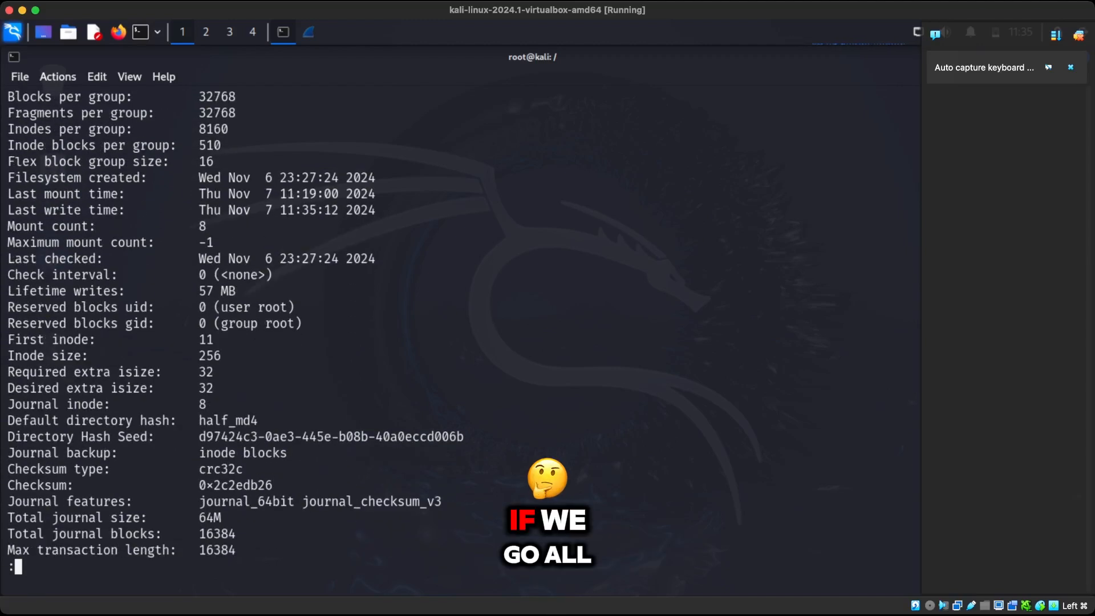
{"action": "scroll", "scroll_direction": "down", "scroll_amount": 3}
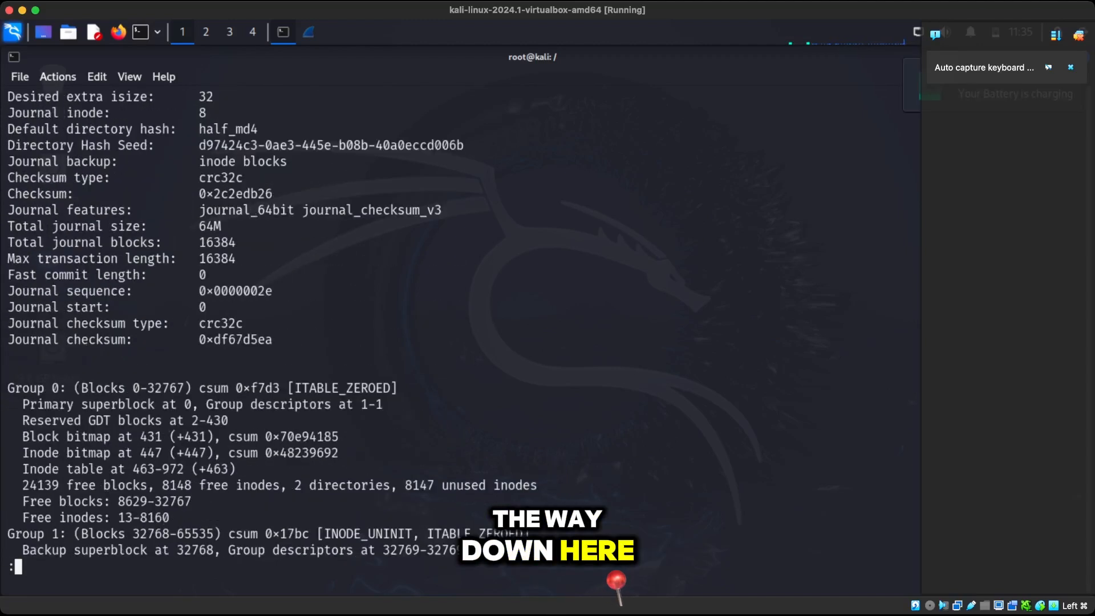
{"action": "scroll", "scroll_direction": "up", "scroll_amount": 3}
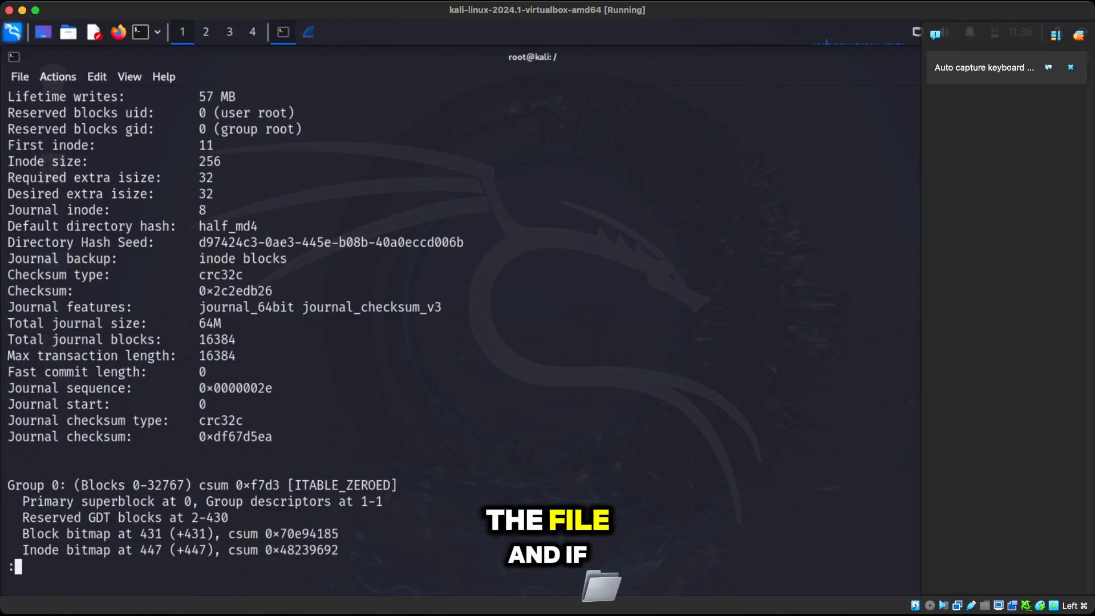
{"action": "scroll", "scroll_direction": "down", "scroll_amount": 3}
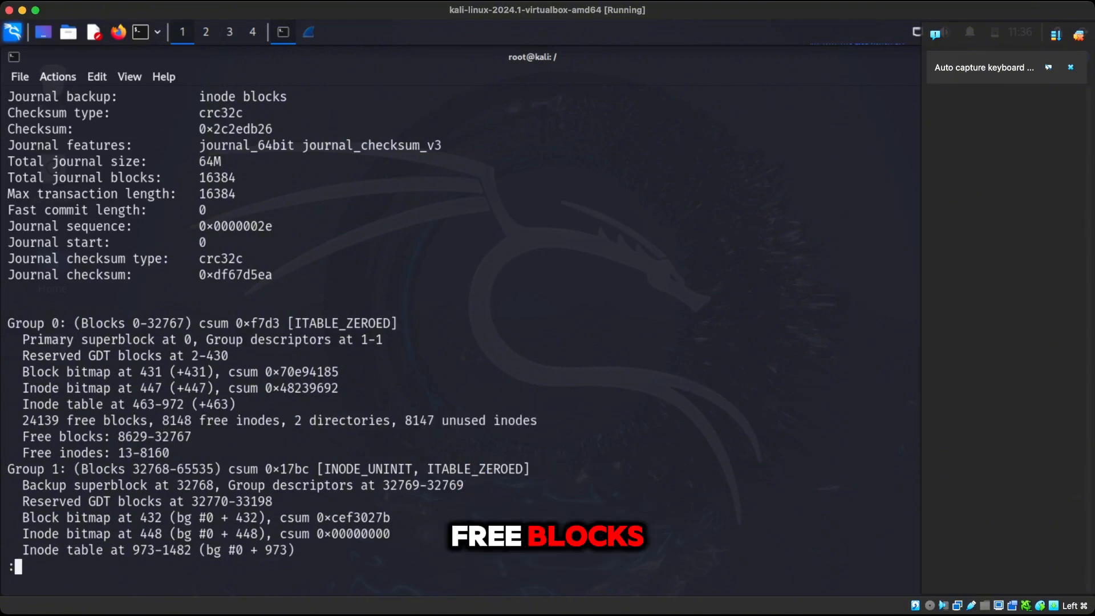
Highlight 'Backup' in the group report, scroll to the end, and exit less
{"action": "double_click", "coordinate": [155, 436]}
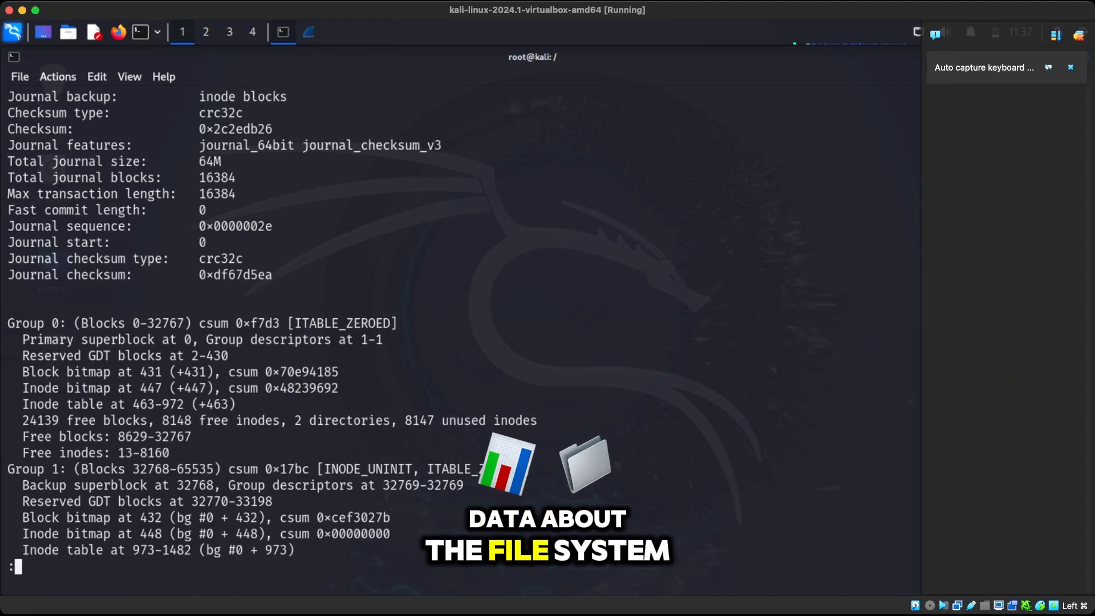
{"action": "scroll", "scroll_direction": "down", "scroll_amount": 3}
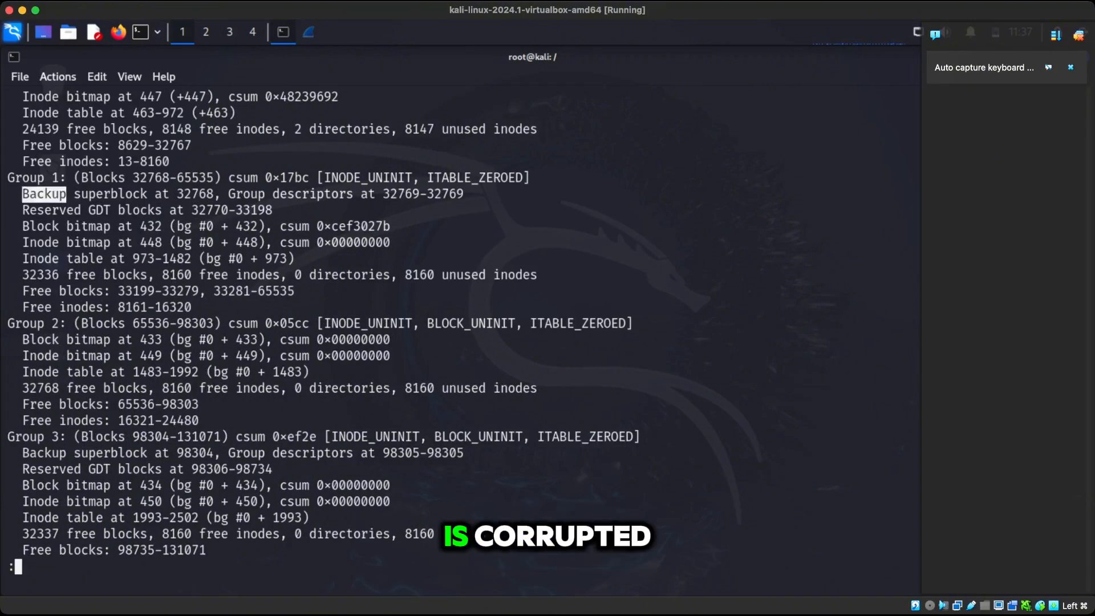
{"action": "scroll", "scroll_direction": "down", "scroll_amount": 3}
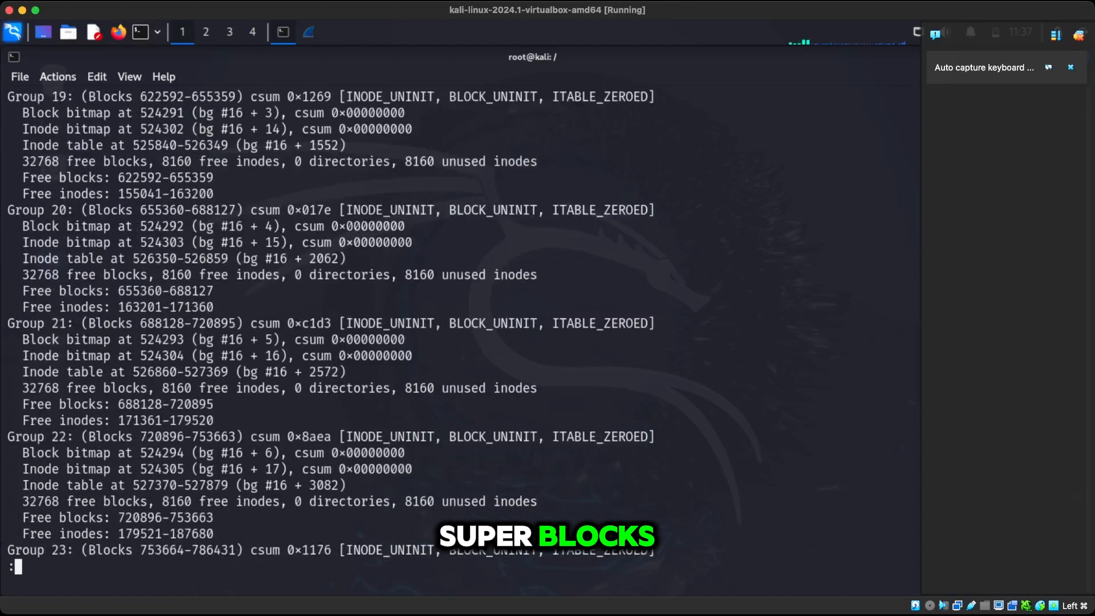
{"action": "scroll", "scroll_direction": "down", "scroll_amount": 3}
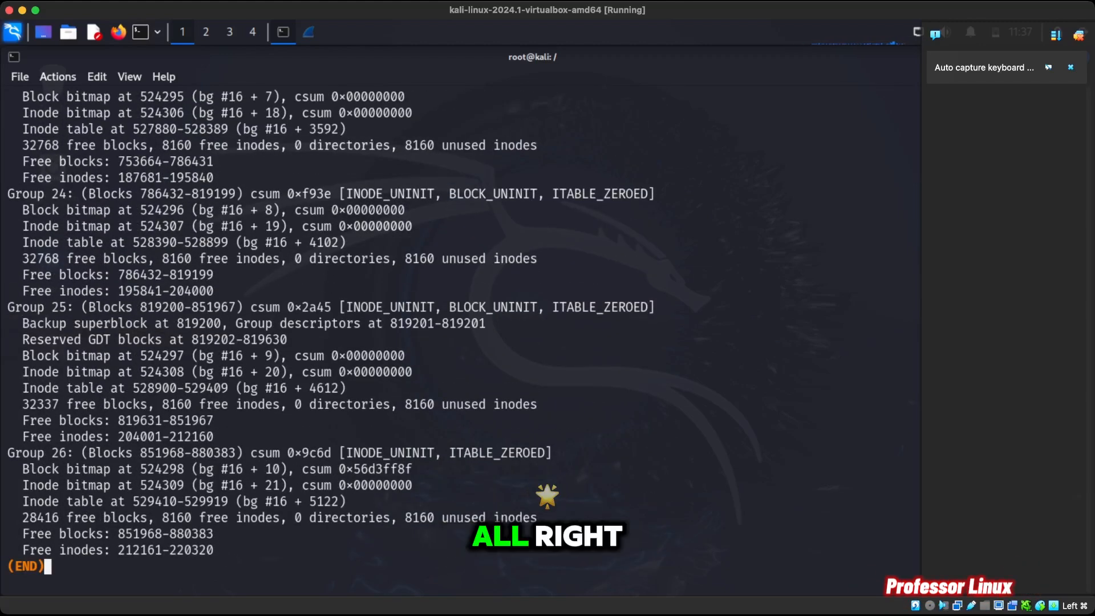
{"action": "key", "text": "q"}
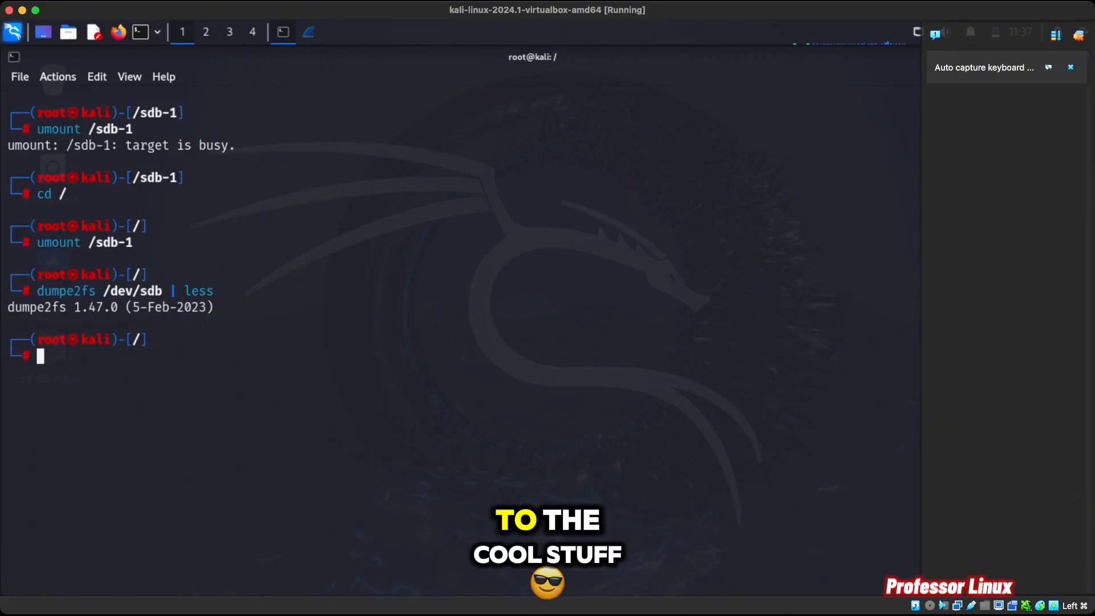
Launch debugfs and open the /dev/sdb filesystem
{"action": "type", "text": "debugfs"}
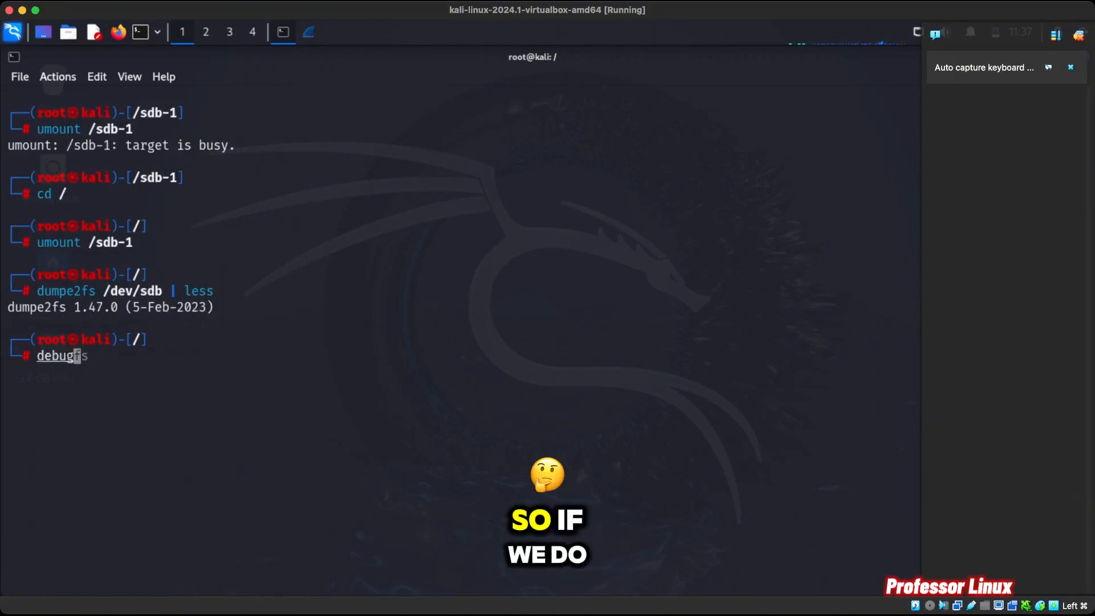
{"action": "key", "text": "Return"}
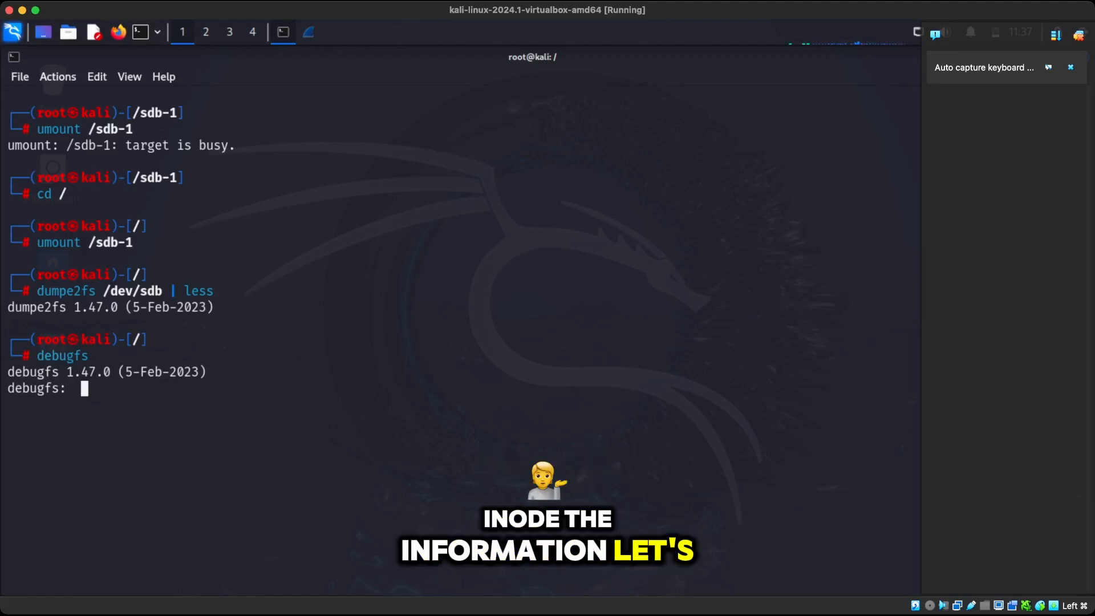
{"action": "type", "text": "open /sd"}
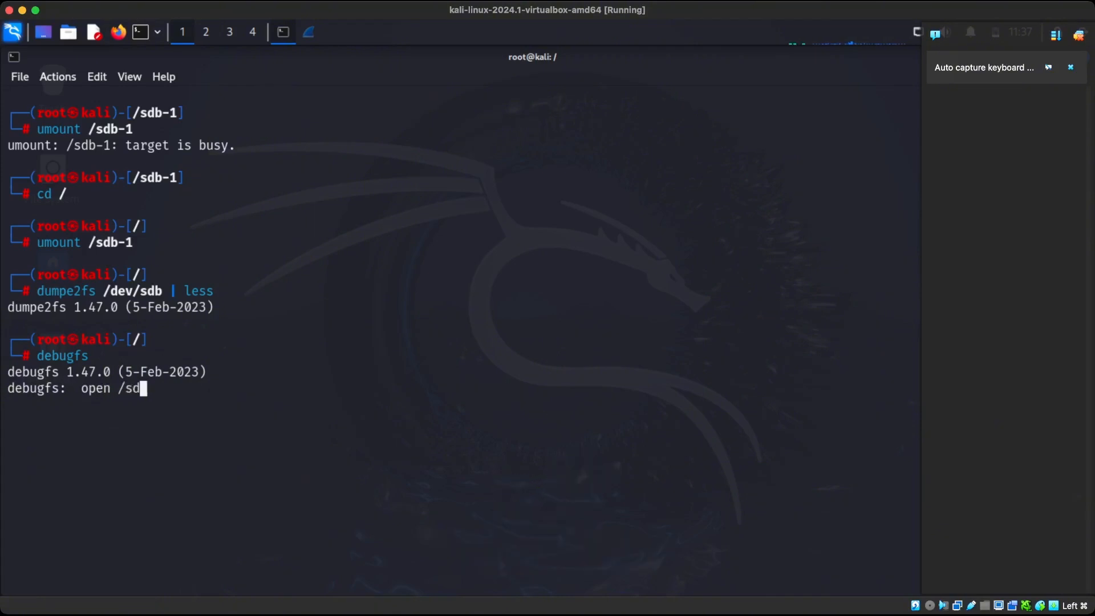
{"action": "type", "text": "ev/sdb"}
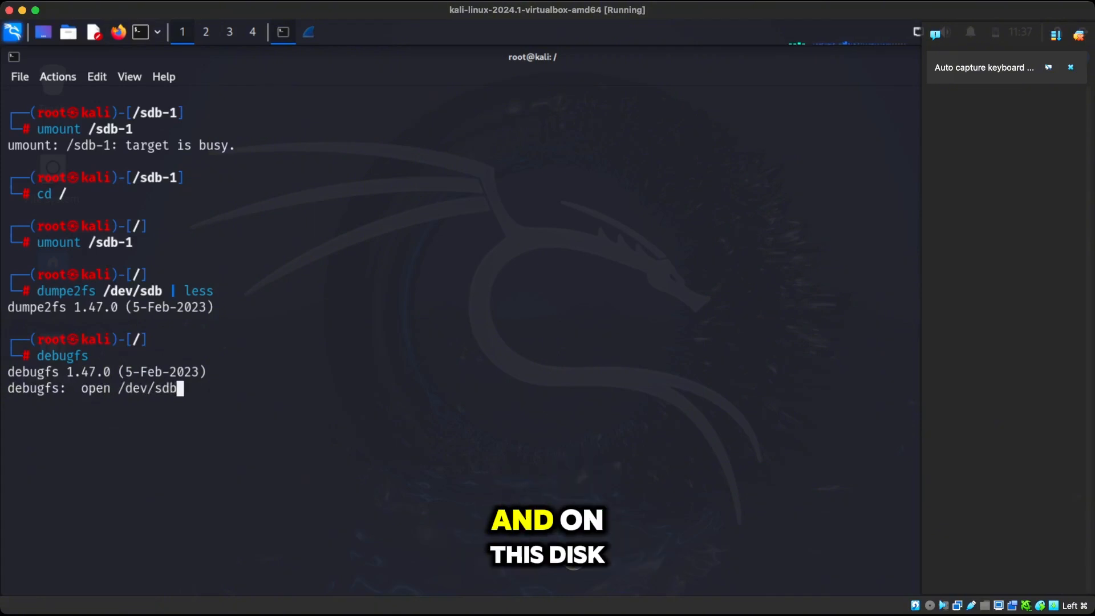
{"action": "key", "text": "Return"}
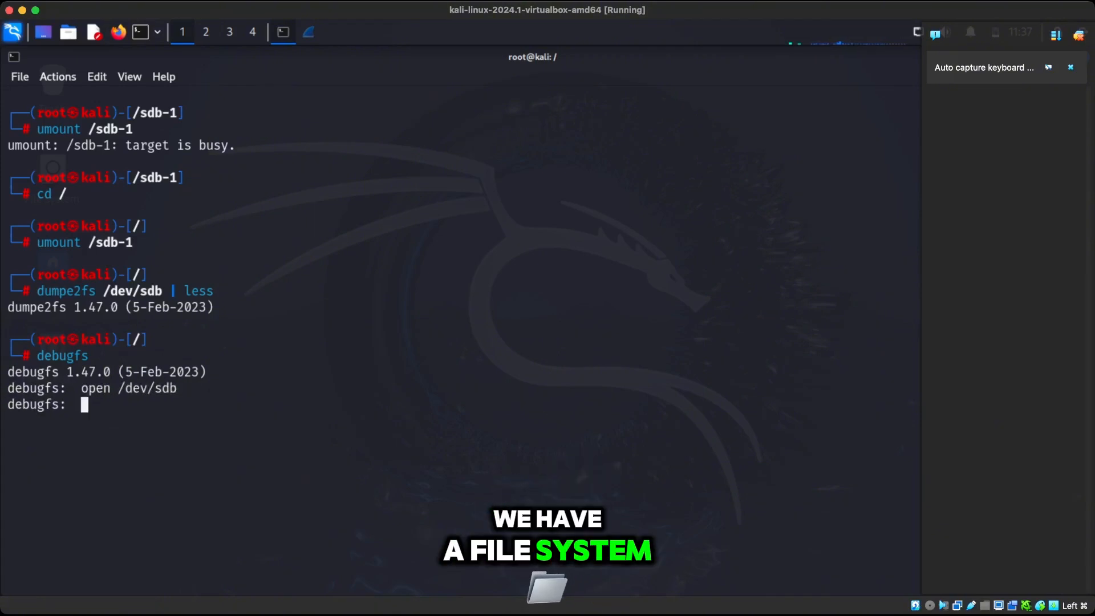
List the filesystem's root directory and show the debugfs help request list
{"action": "type", "text": "ls"}
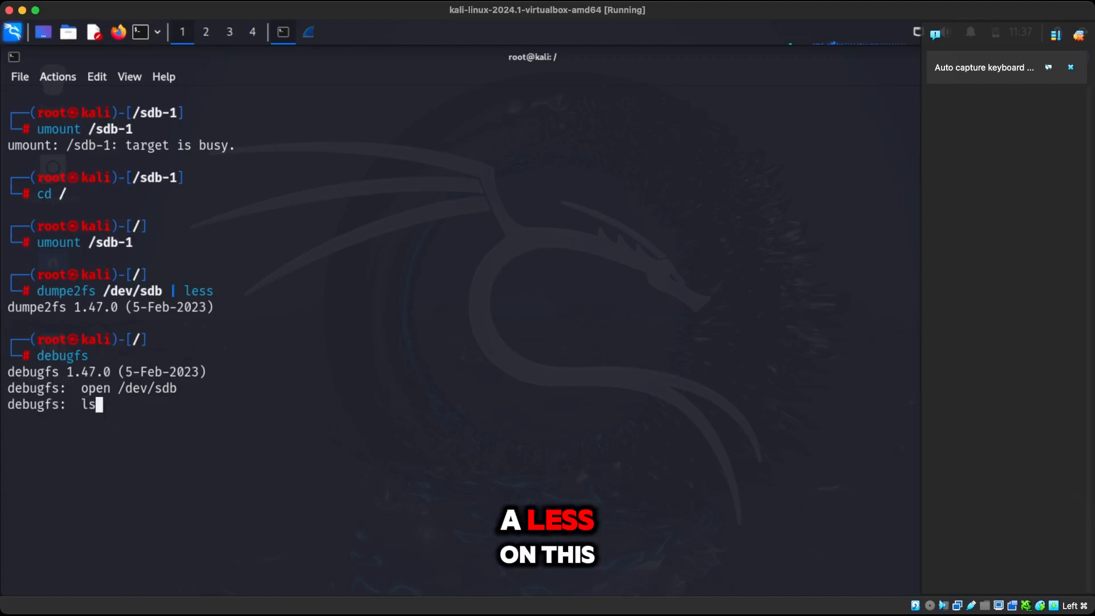
{"action": "key", "text": "Return"}
{"action": "type", "text": "j"}
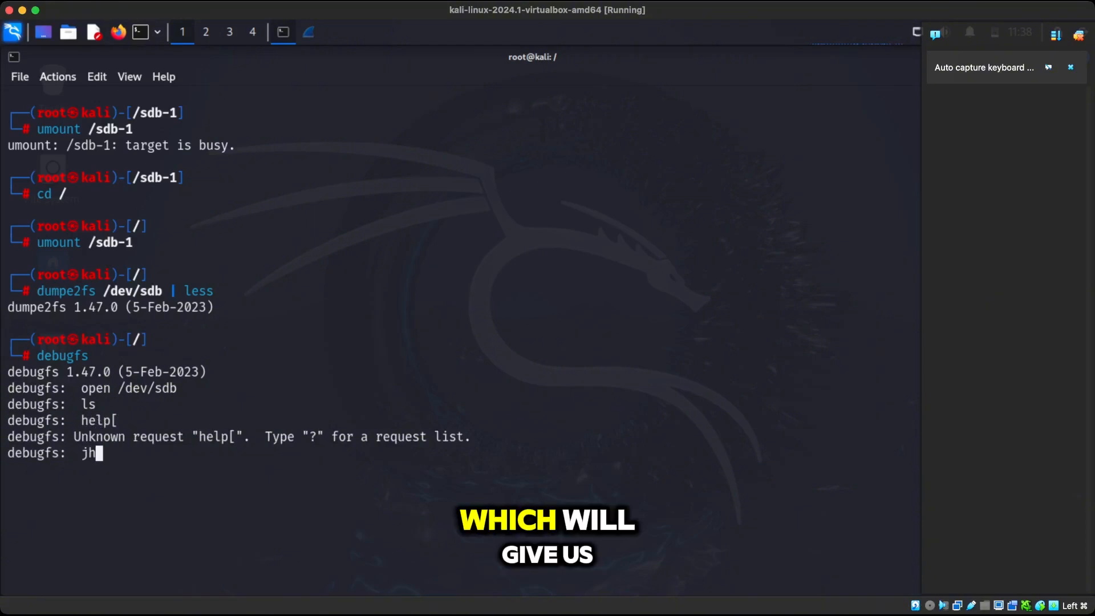
{"action": "type", "text": "help"}
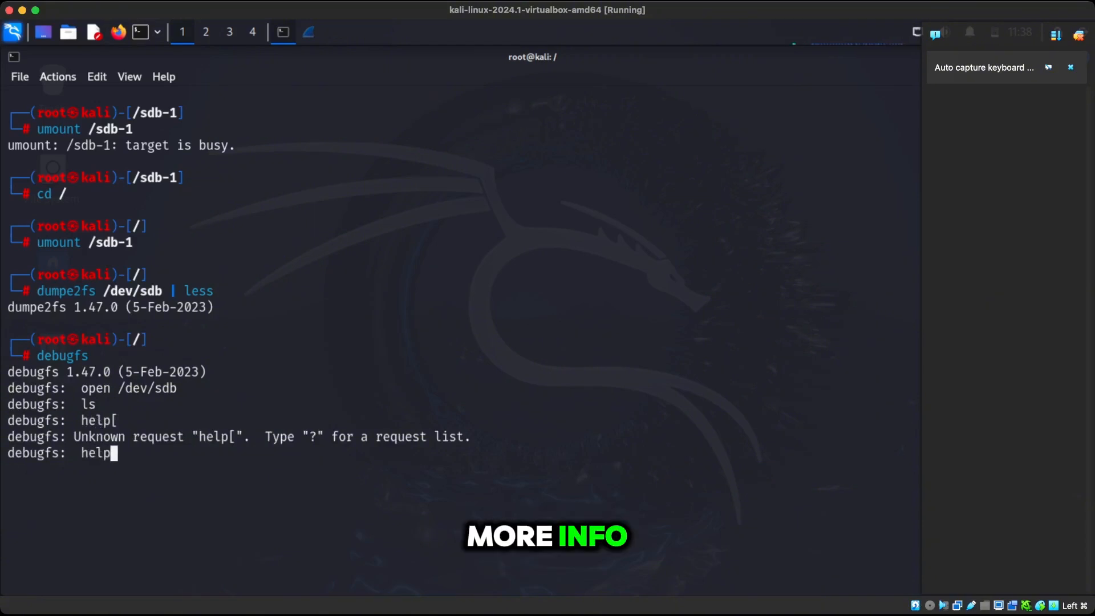
{"action": "key", "text": "Return"}
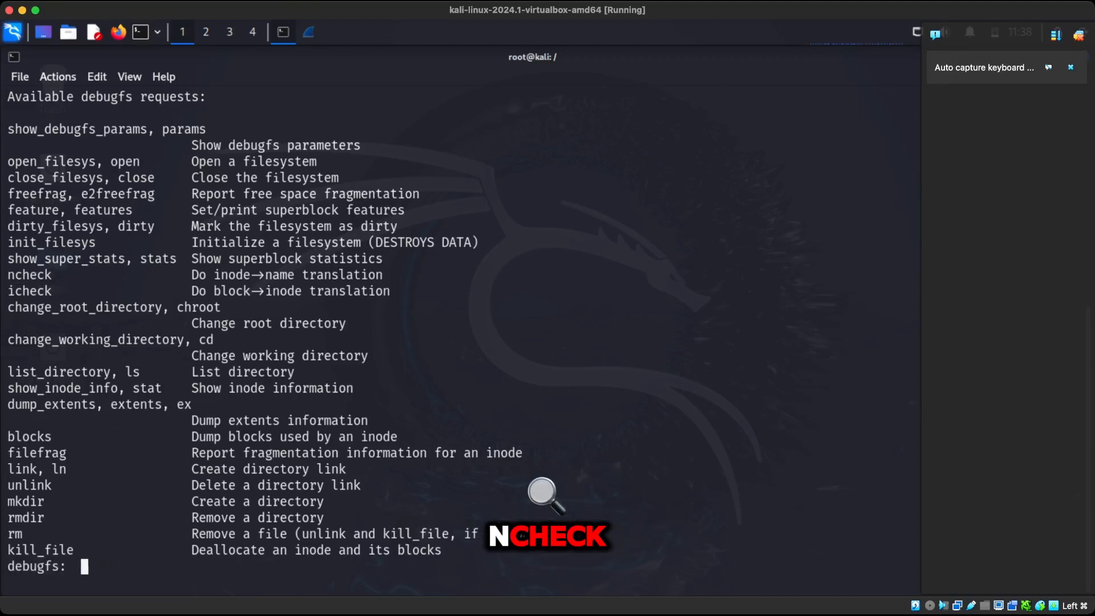
Run ncheck 12 in debugfs, mapping inode 12 to //file1.txt
{"action": "type", "text": "nche"}
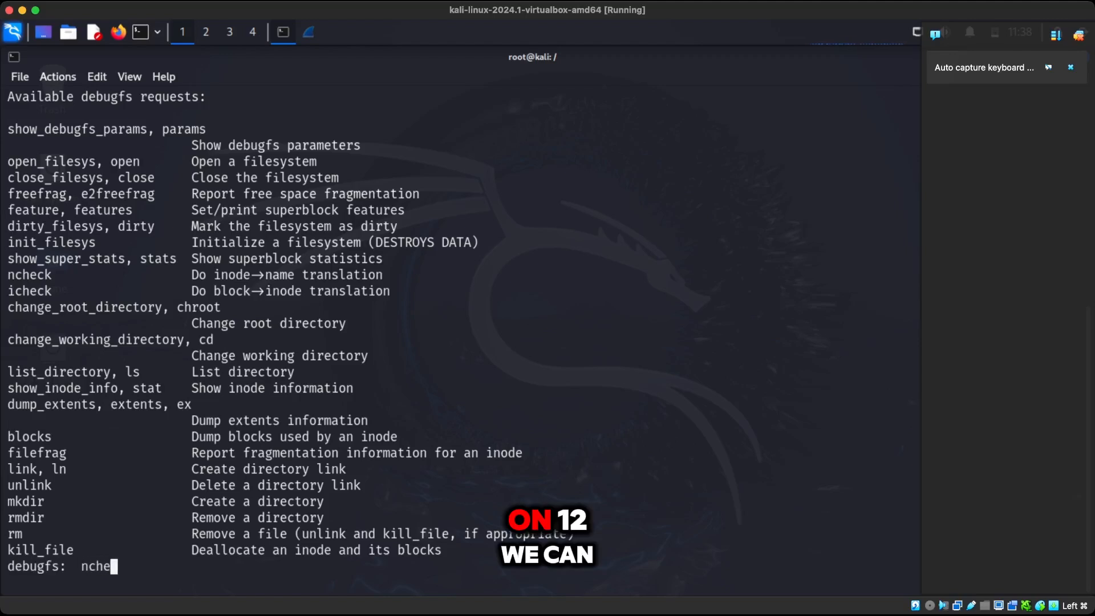
{"action": "key", "text": "Return"}
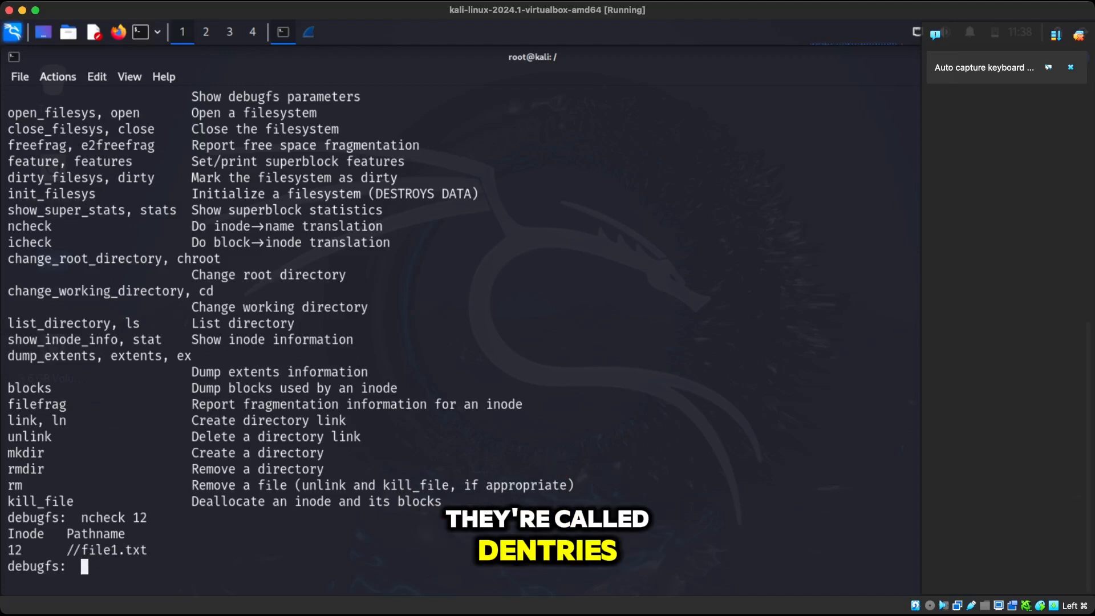
{"action": "type", "text": "de"}
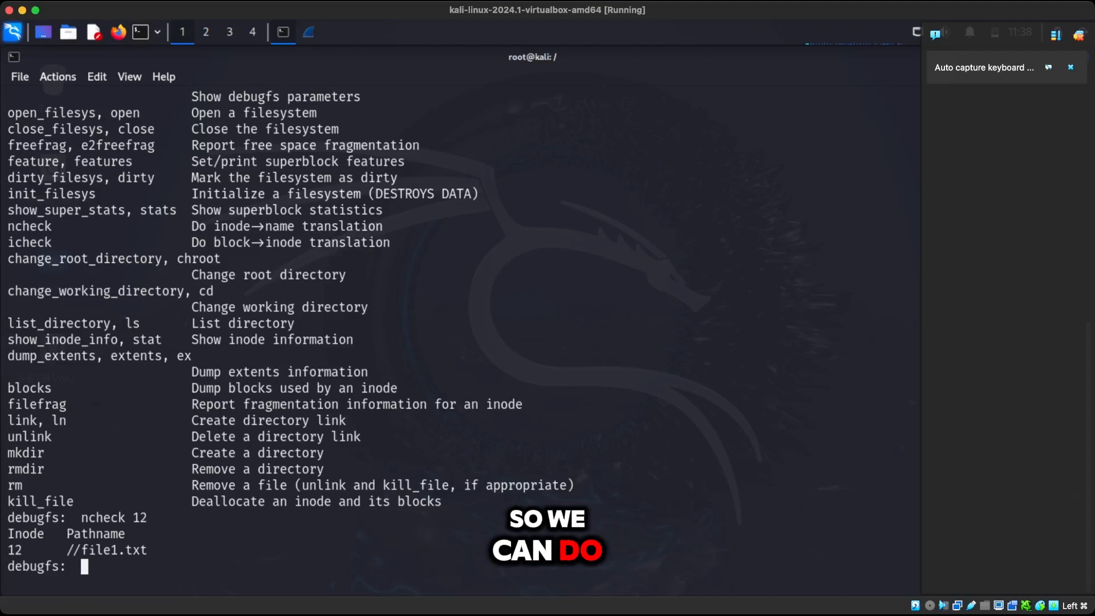
{"action": "type", "text": "blocks 12"}
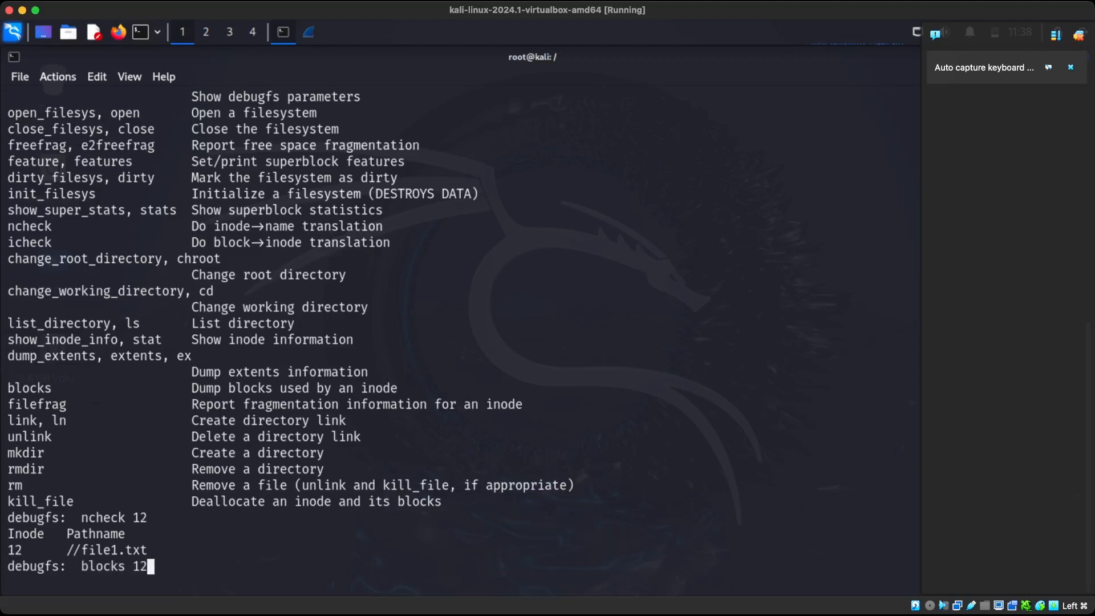
List file1.txt's data block 33280 and check which inode owns block 33280
{"action": "key", "text": "Return"}
{"action": "type", "text": "blocks file"}
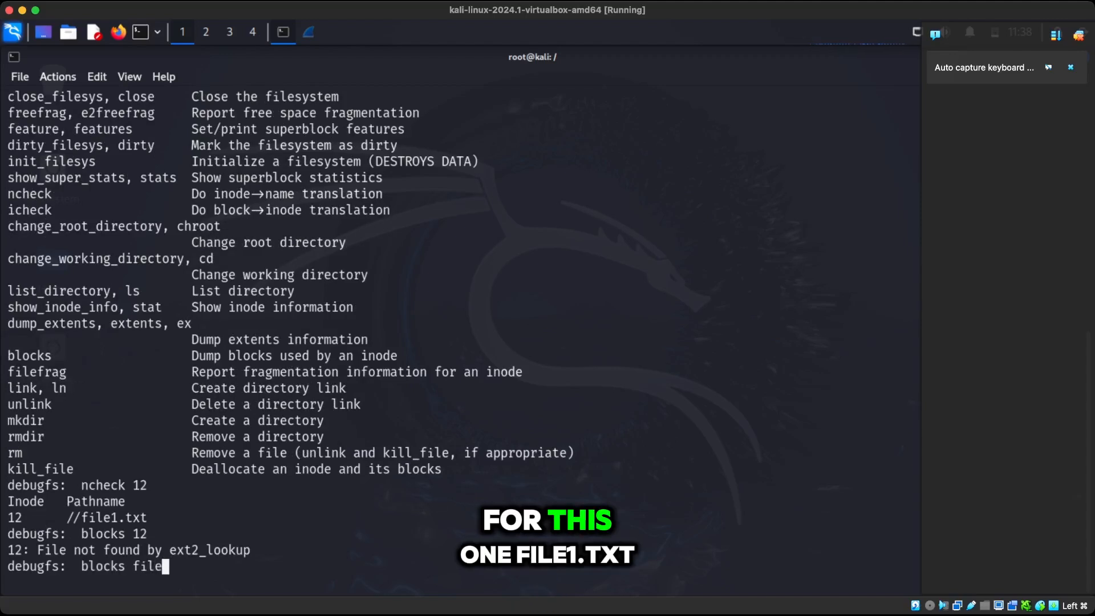
{"action": "type", "text": "1.txr"}
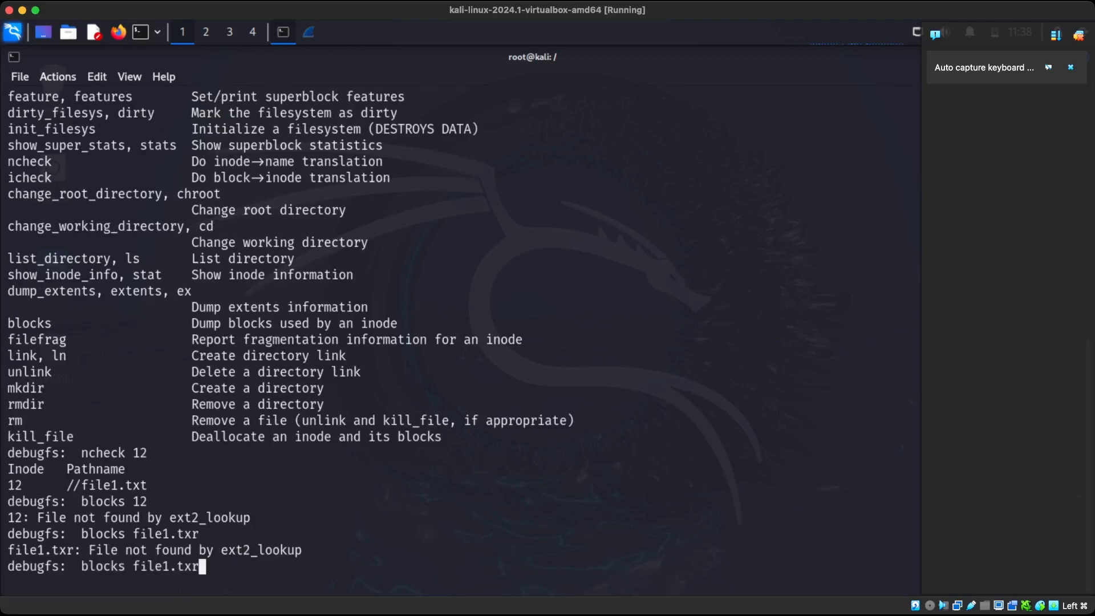
{"action": "type", "text": "t"}
{"action": "key", "text": "Return"}
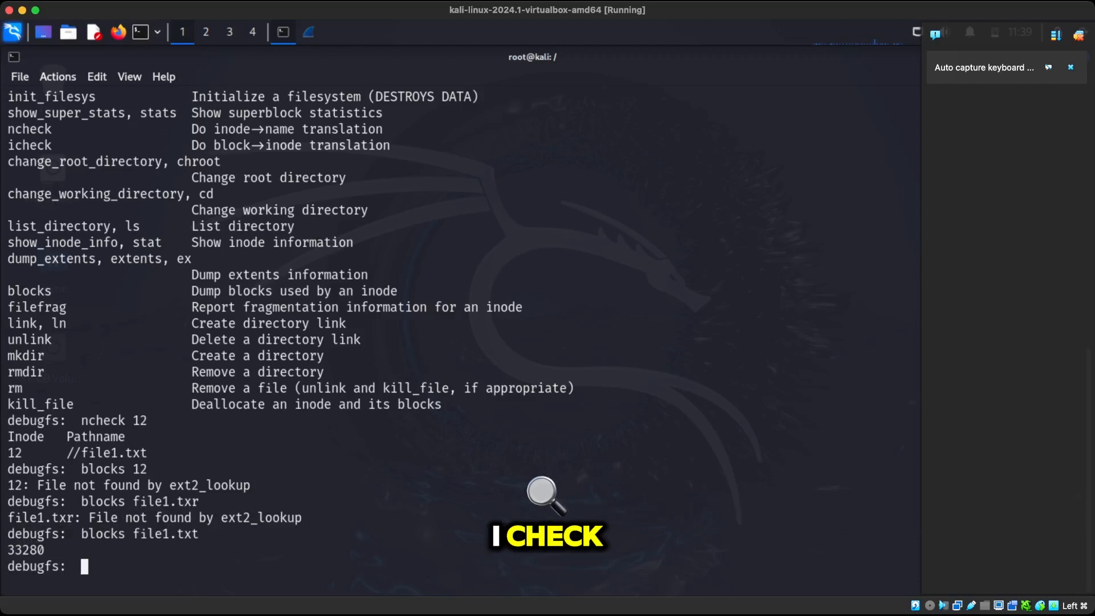
{"action": "type", "text": "icheck"}
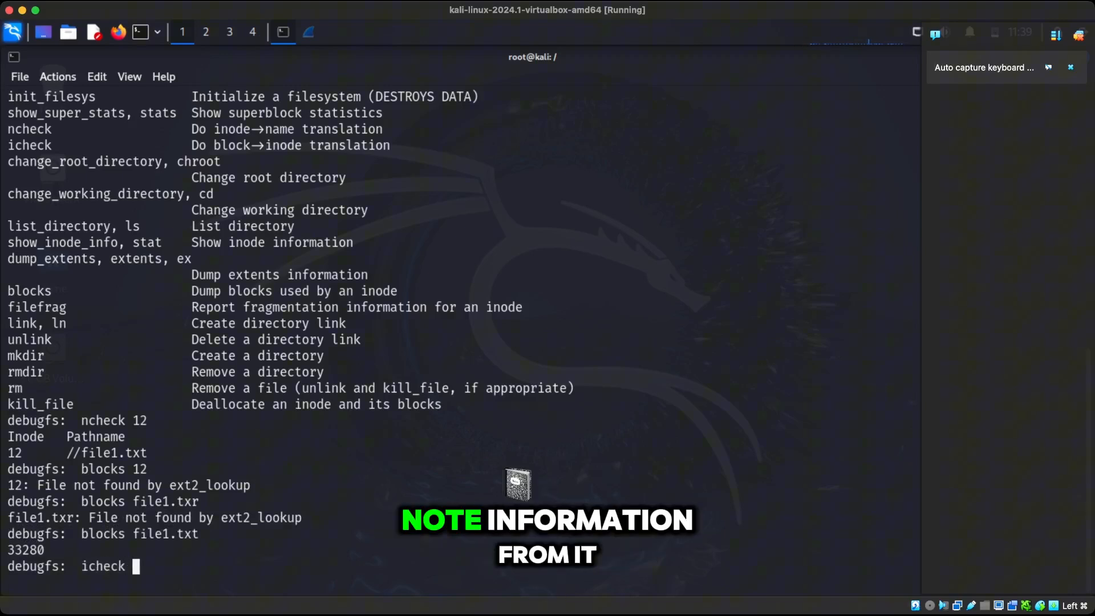
{"action": "type", "text": "3"}
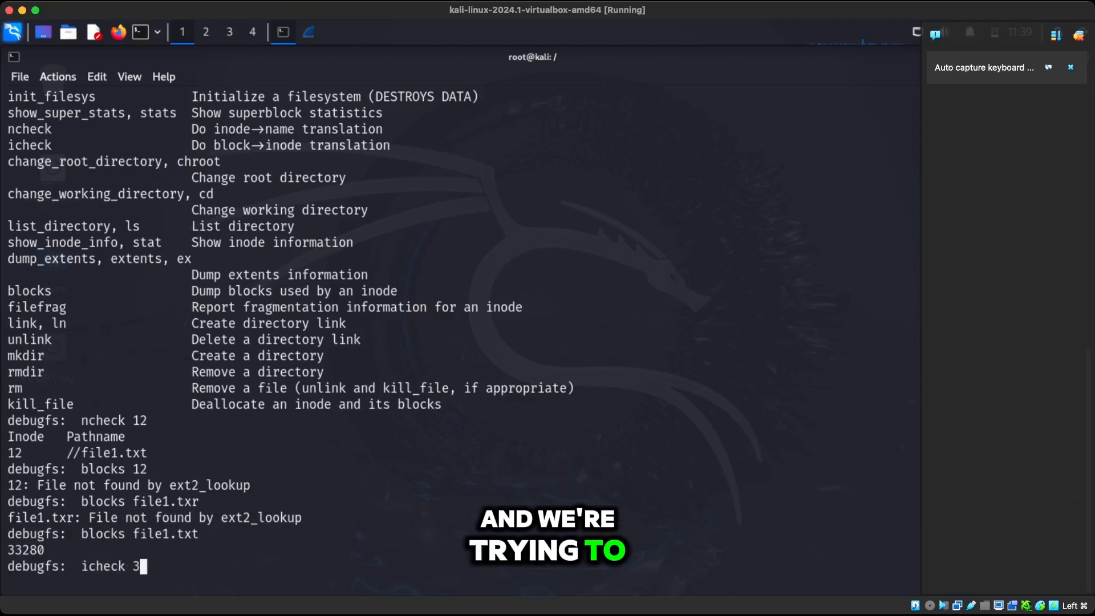
{"action": "type", "text": "3280"}
{"action": "type", "text": "q"}
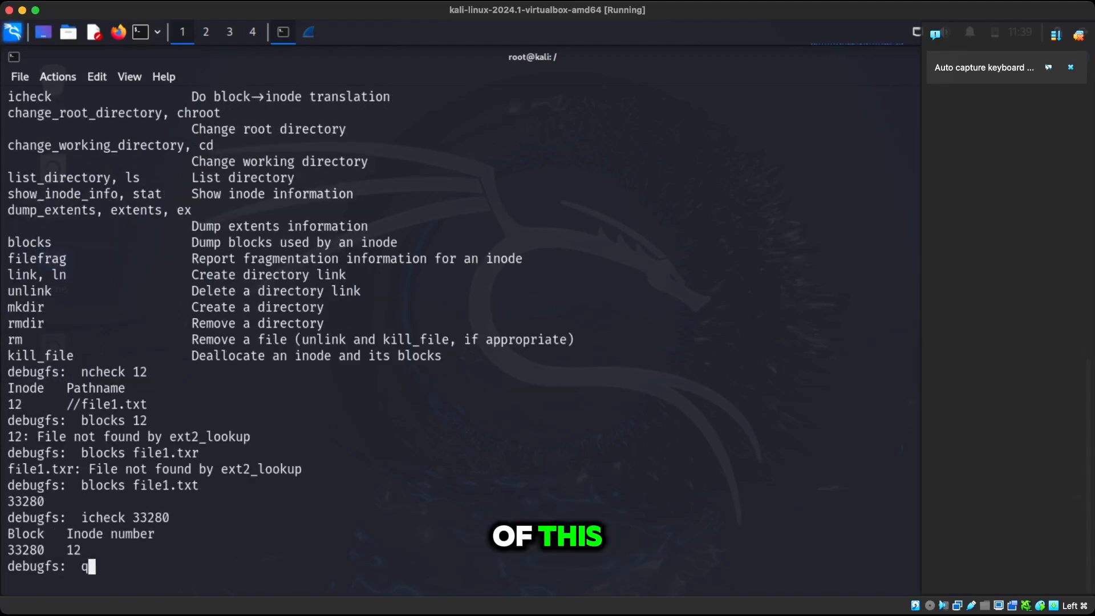
Quit debugfs and mount /dev/sdb back onto /sdb-1
{"action": "key", "text": "Return"}
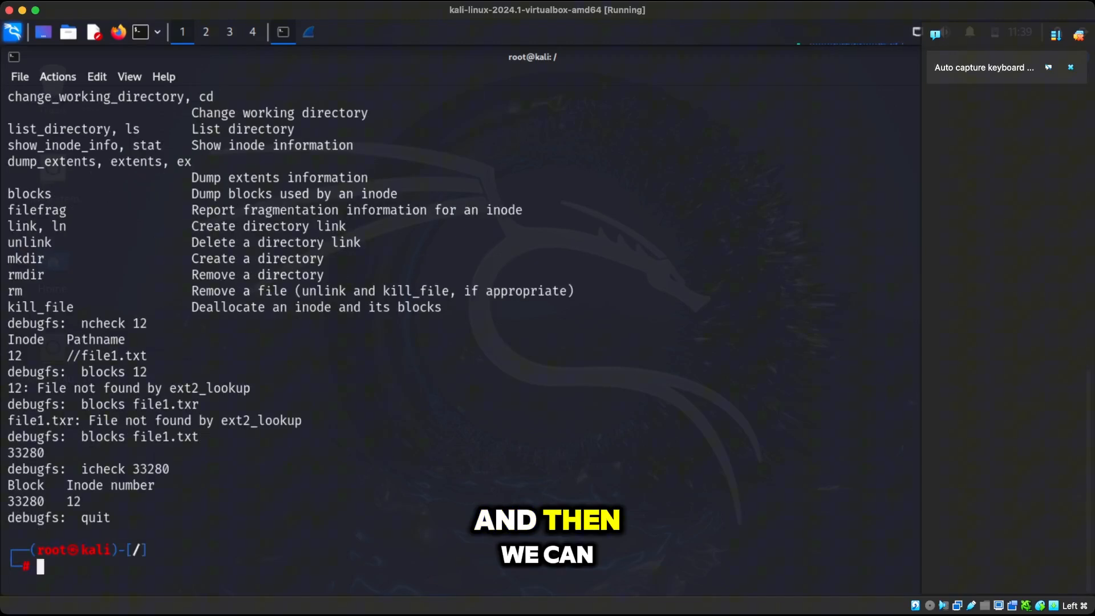
{"action": "type", "text": "mount /dev/sdb /sdb-1"}
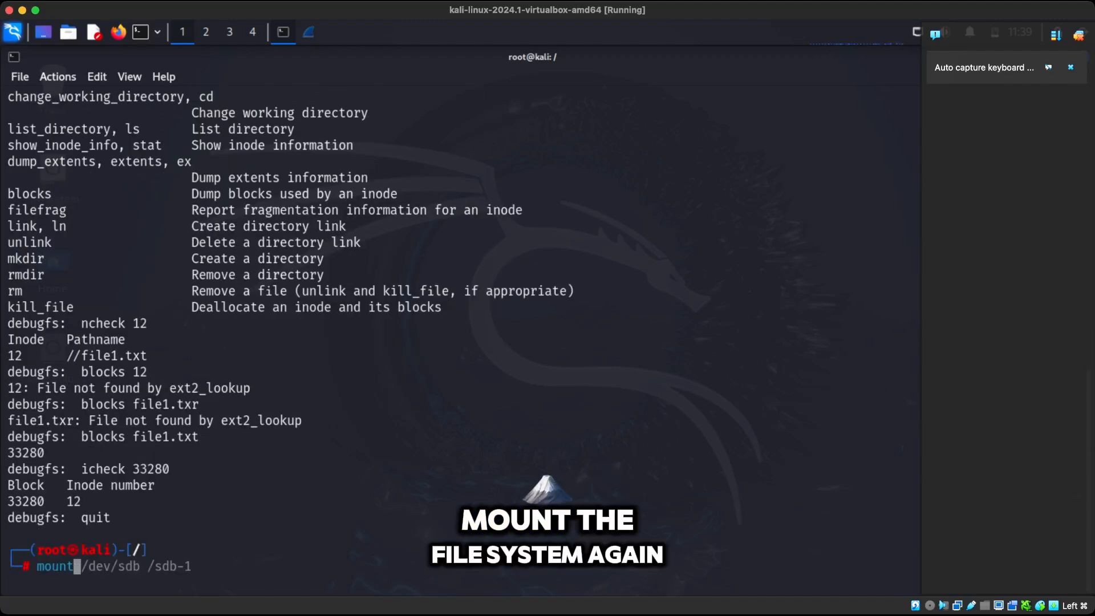
{"action": "key", "text": "Return"}
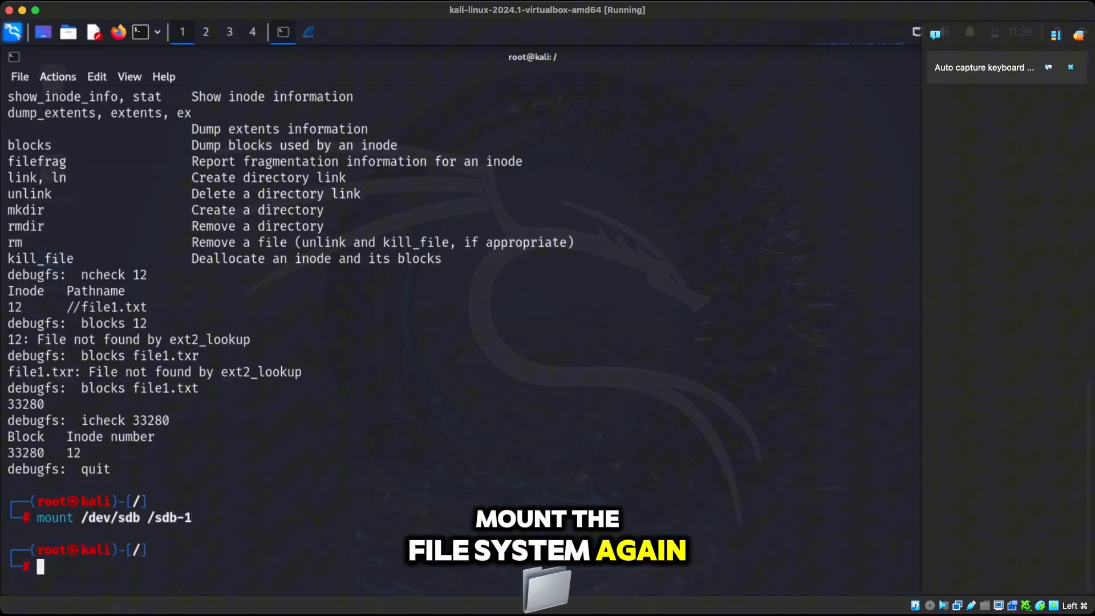
Create /sdb-1/file2.txt containing 'hello world' and check its inode number (13)
{"action": "type", "text": "echo \"hello world\" > file1.txt"}
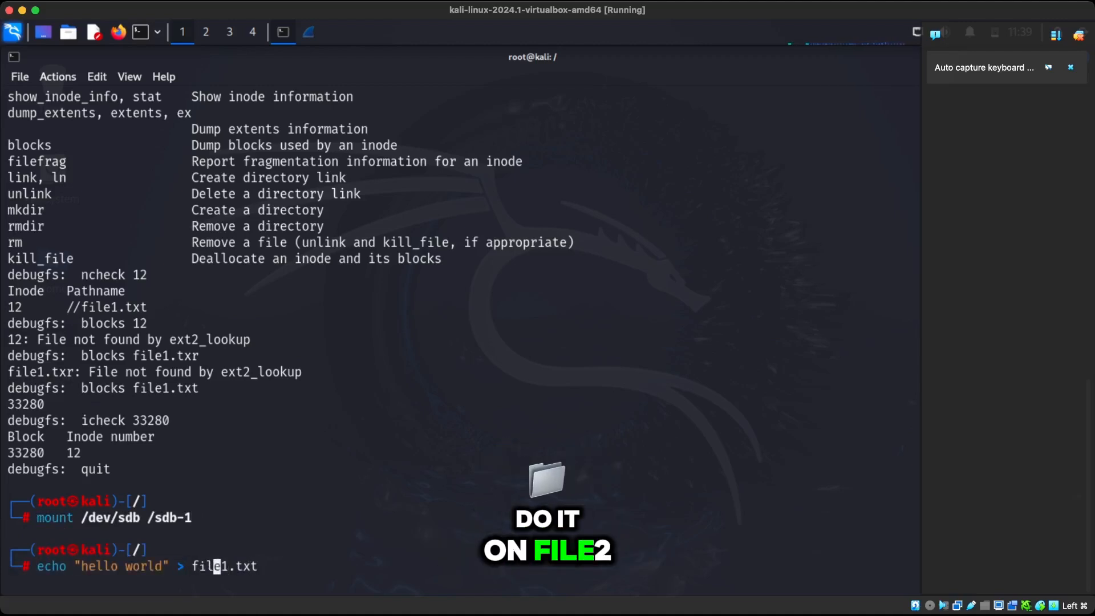
{"action": "type", "text": "file2.txt"}
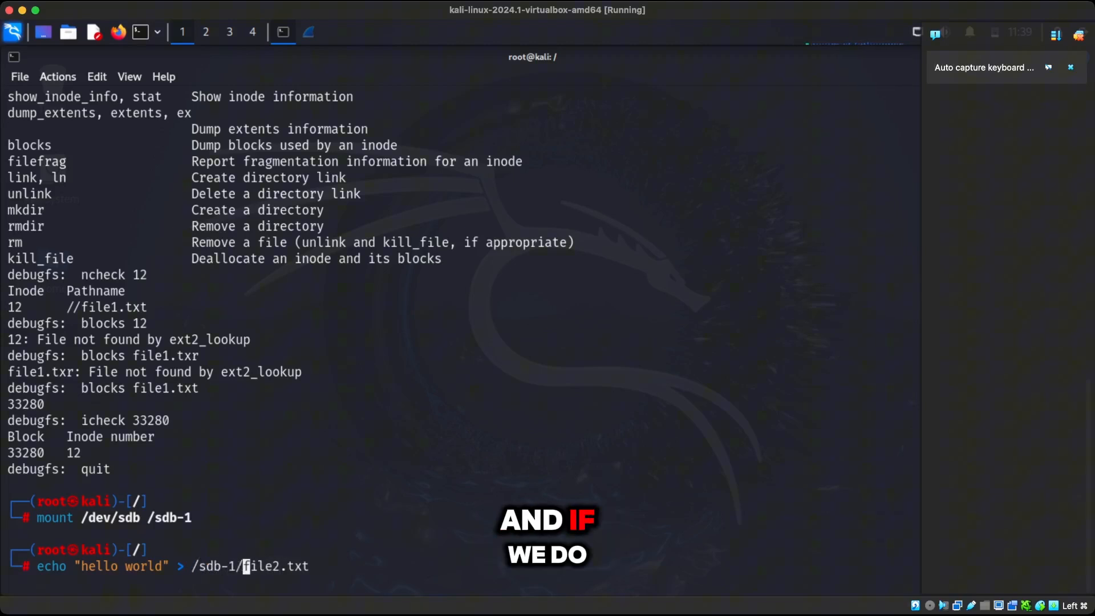
{"action": "key", "text": "Return"}
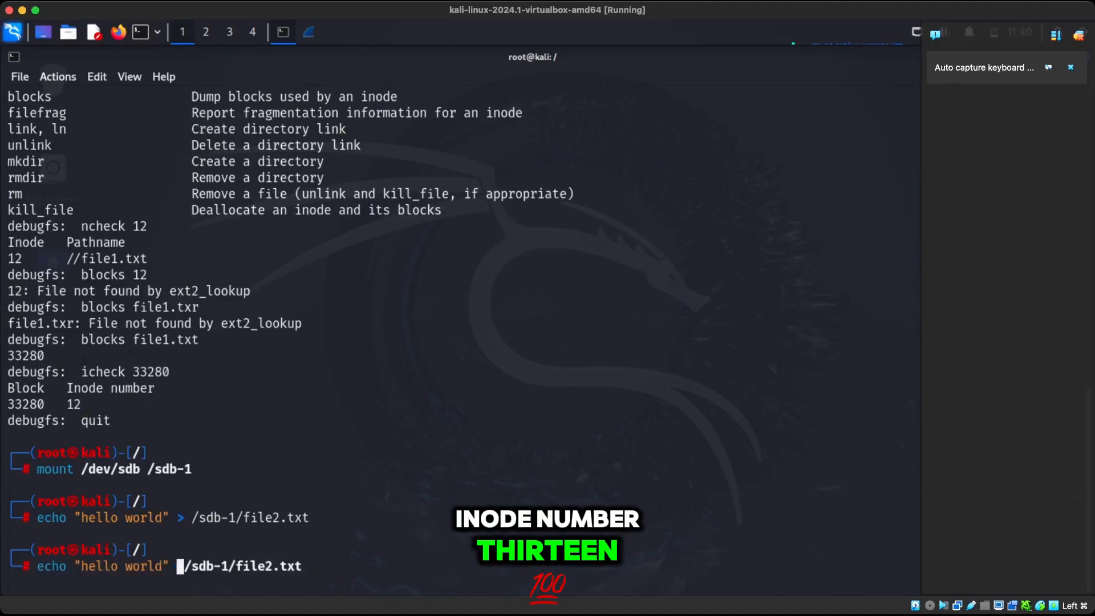
{"action": "type", "text": "ls"}
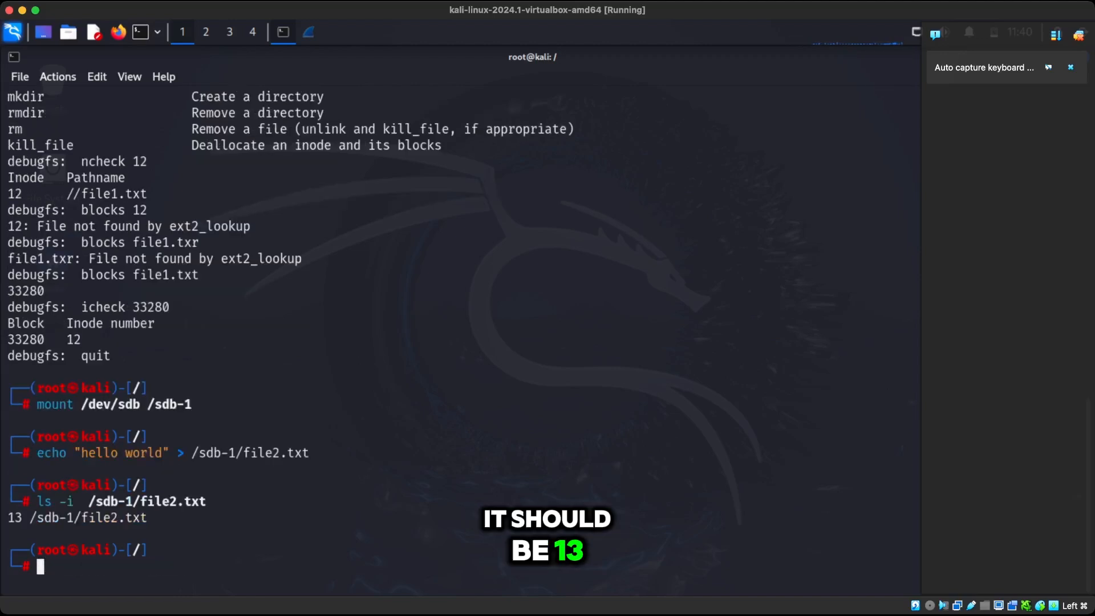
{"action": "type", "text": "echo \"hello world\" > /sdb-1/file2.txt"}
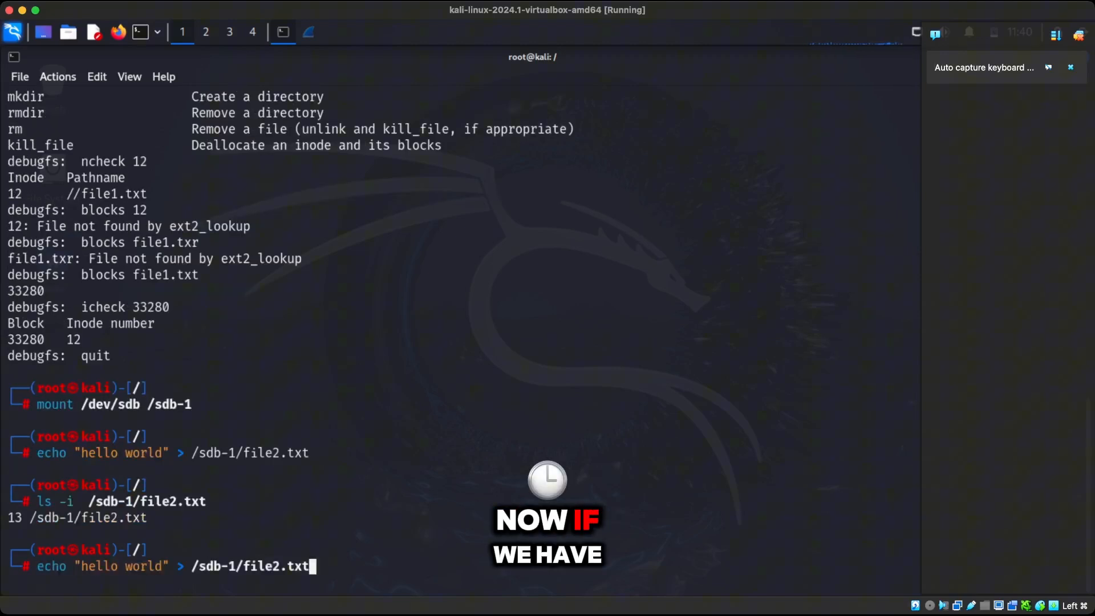
{"action": "type", "text": "dumpe2fs /dev/sdb | less"}
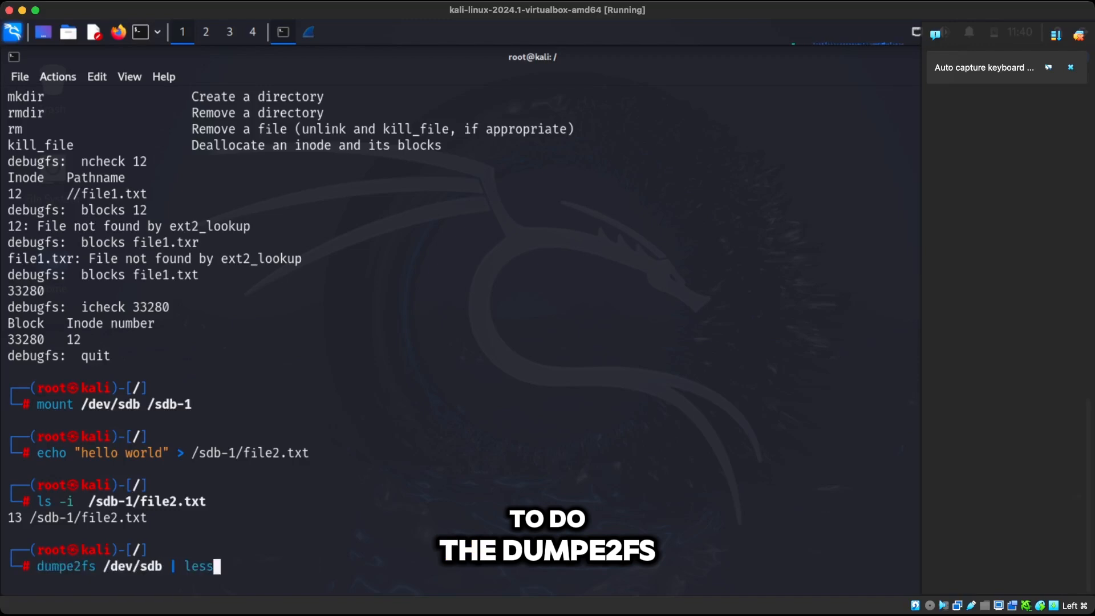
{"action": "key", "text": "Return"}
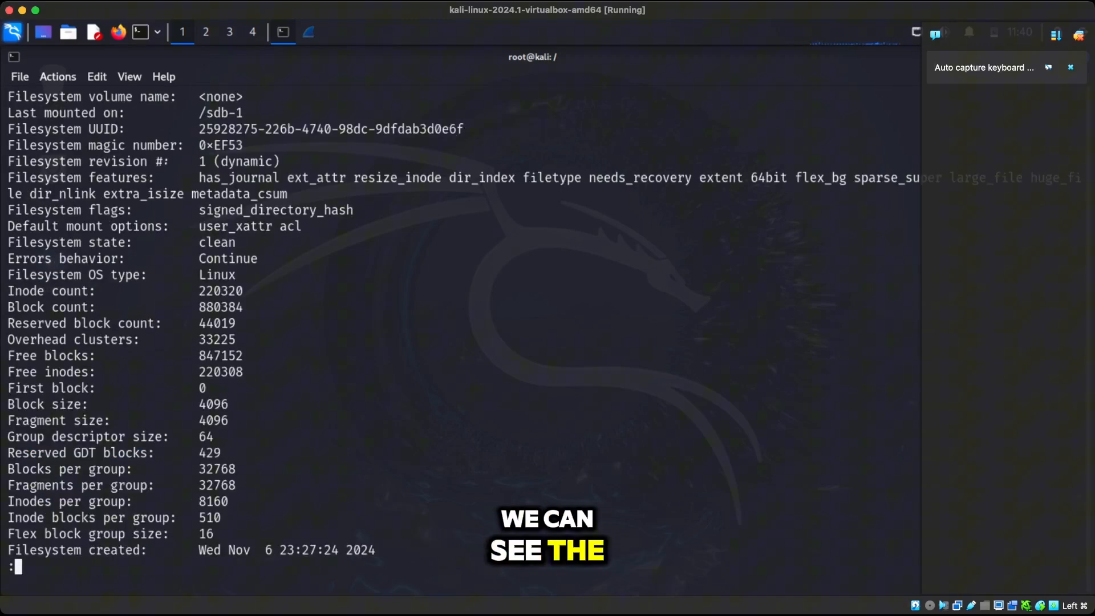
{"action": "scroll", "scroll_direction": "down", "scroll_amount": 3}
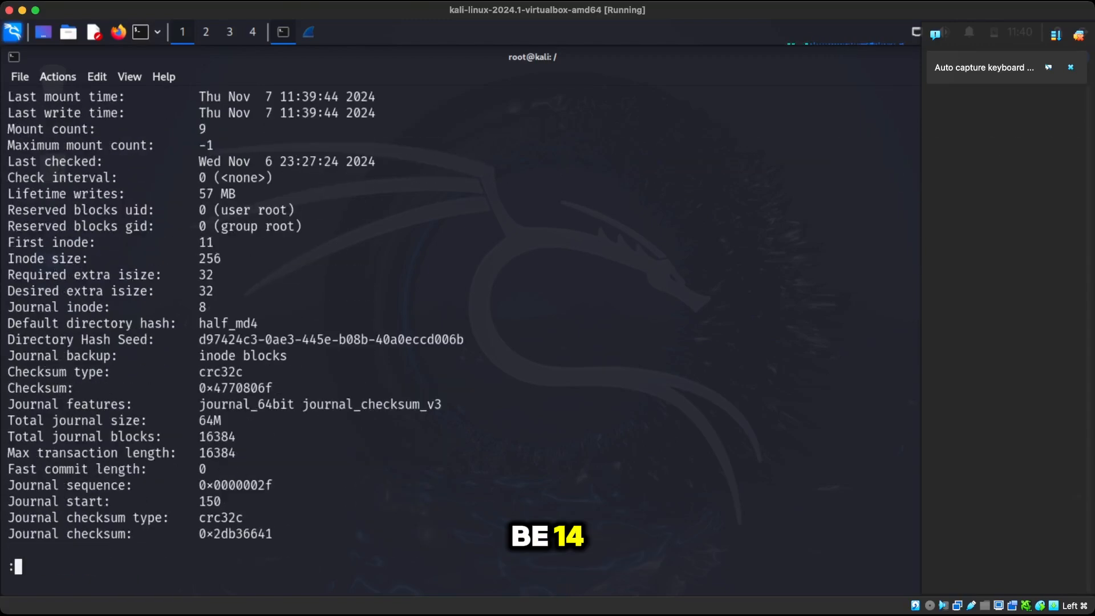
{"action": "scroll", "scroll_direction": "down", "scroll_amount": 3}
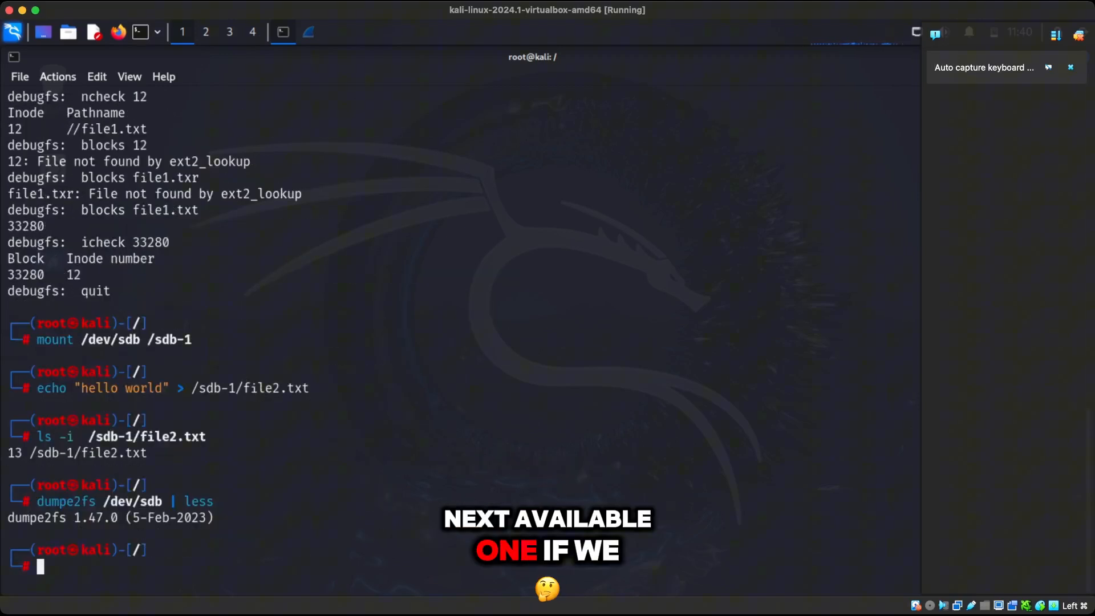
Check the inode number of /sdb-1/file2.txt with ls -i
{"action": "type", "text": "ls -i /sdb-1/file2.txt"}
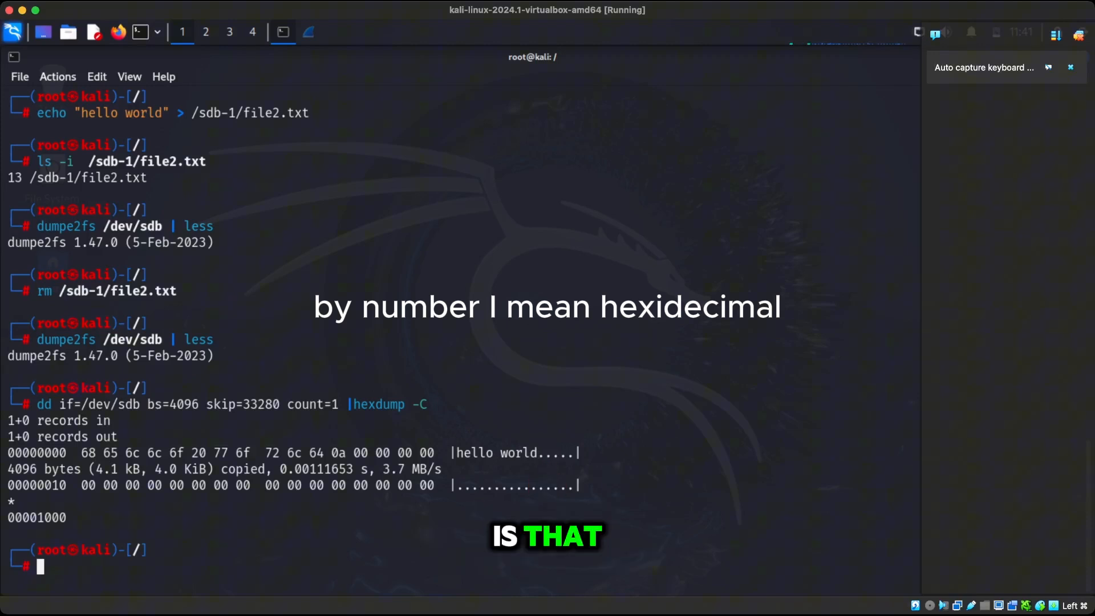
From the root directory, hex-dump /sdb-1/file1.txt to show its hello world bytes
{"action": "type", "text": "cd /"}
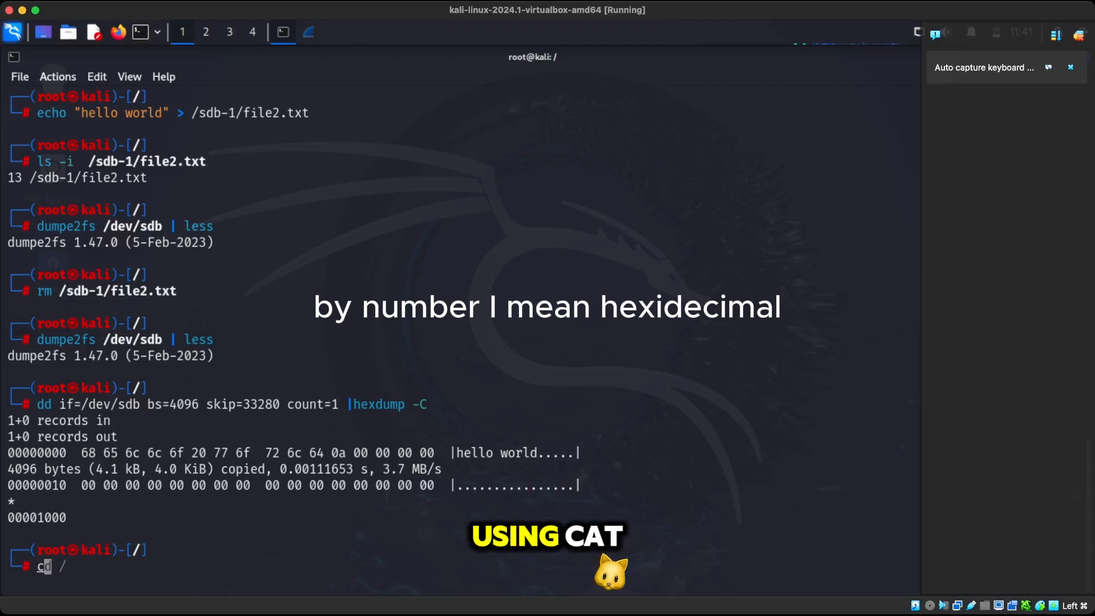
{"action": "type", "text": "cat /sdb-1/file1.txt| hexdump -C"}
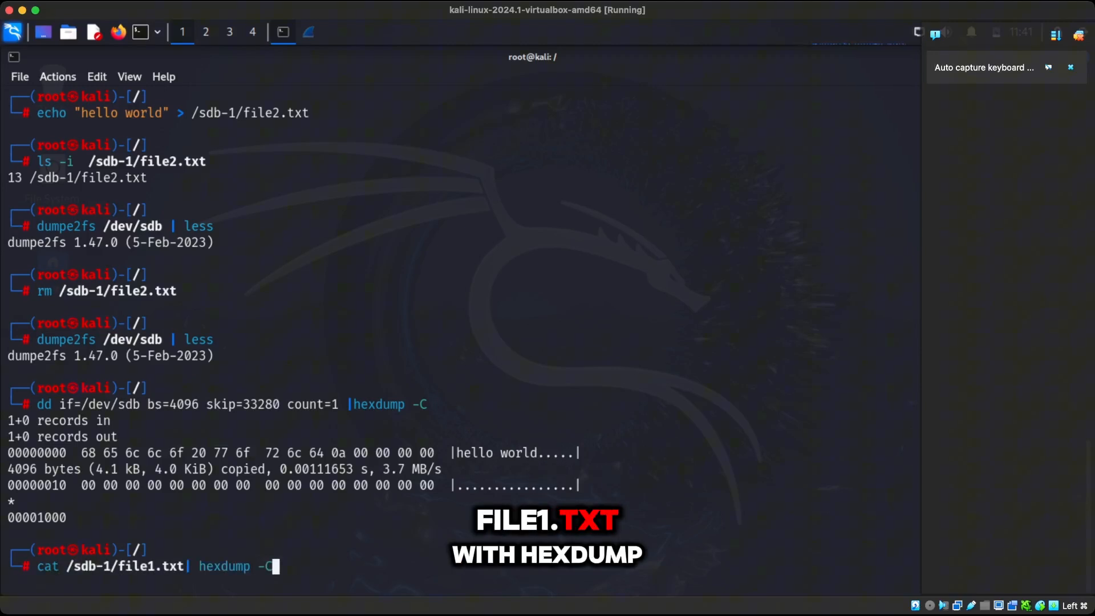
{"action": "key", "text": "Return"}
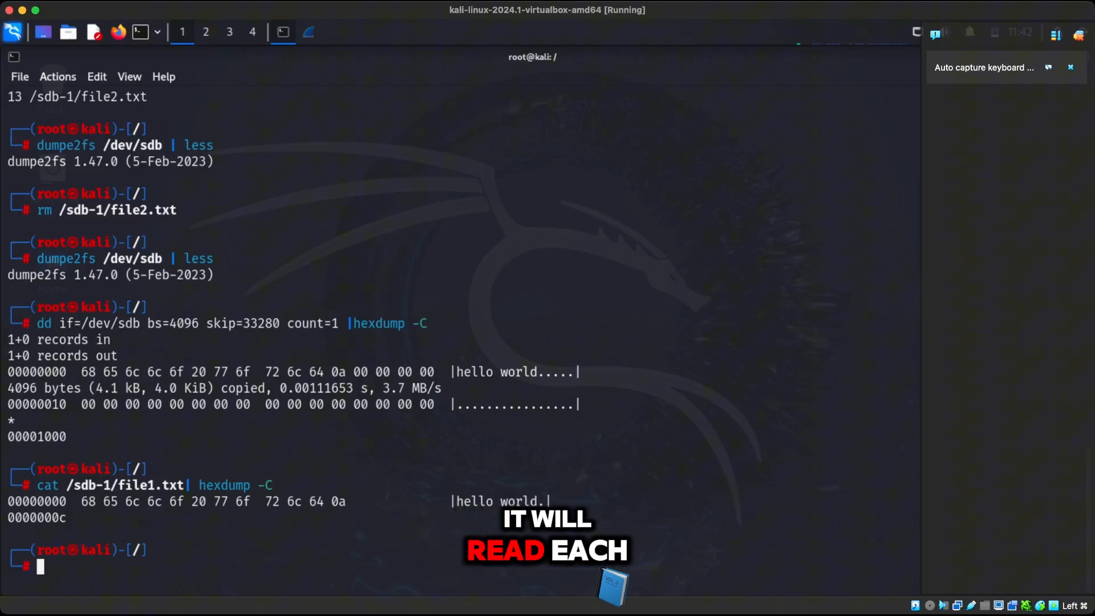
Enter scratch numbers (22, 1 222, 223, 500, 2000 2100), then run ls -i on /sdb-1/file2.txt
{"action": "type", "text": "22"}
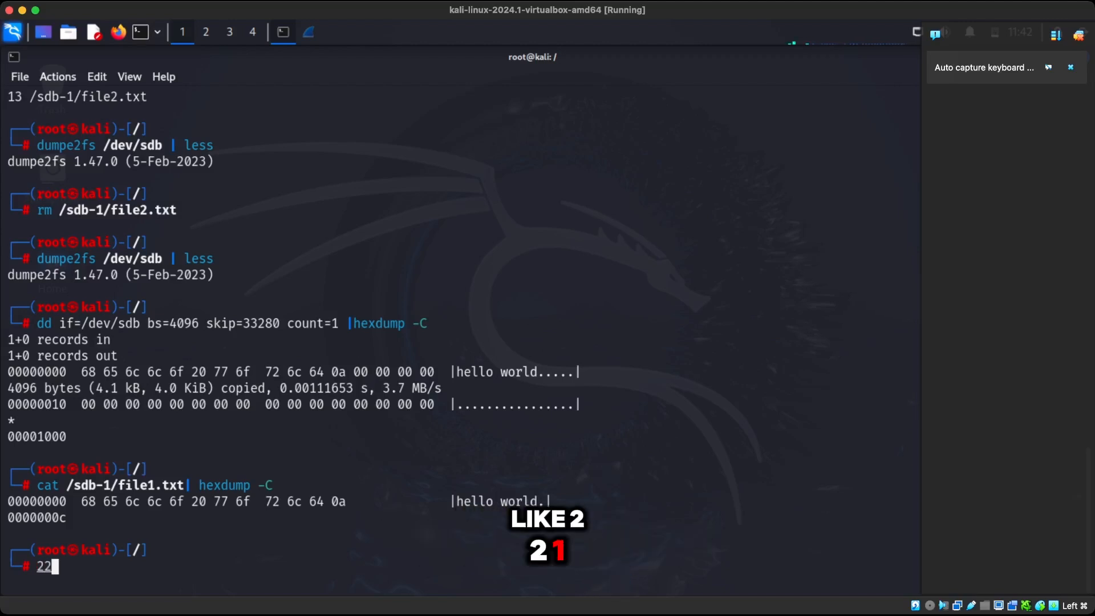
{"action": "type", "text": "1 222"}
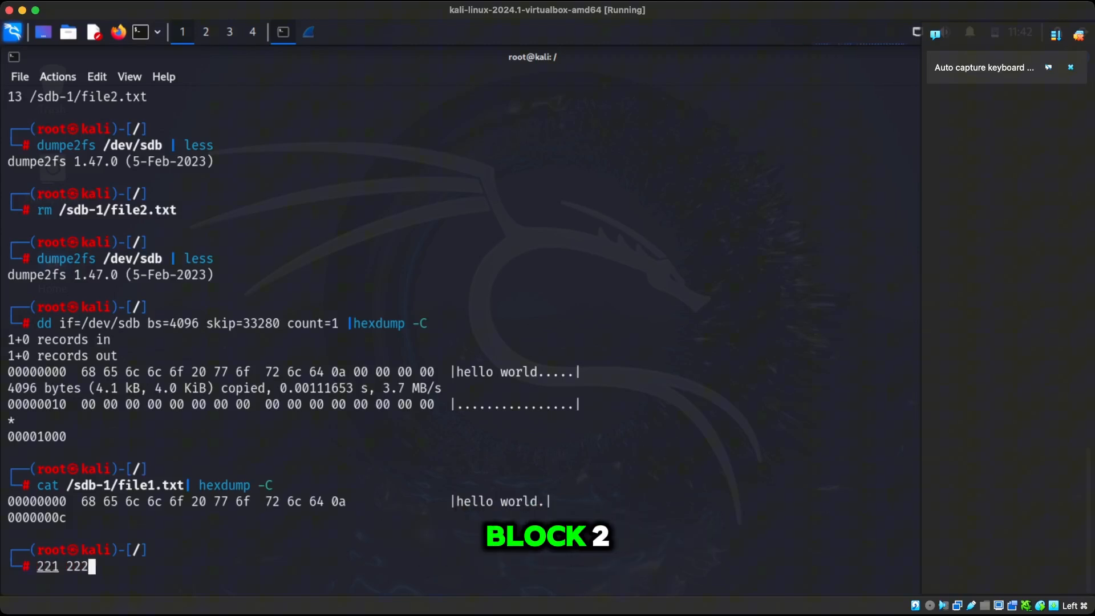
{"action": "type", "text": "223"}
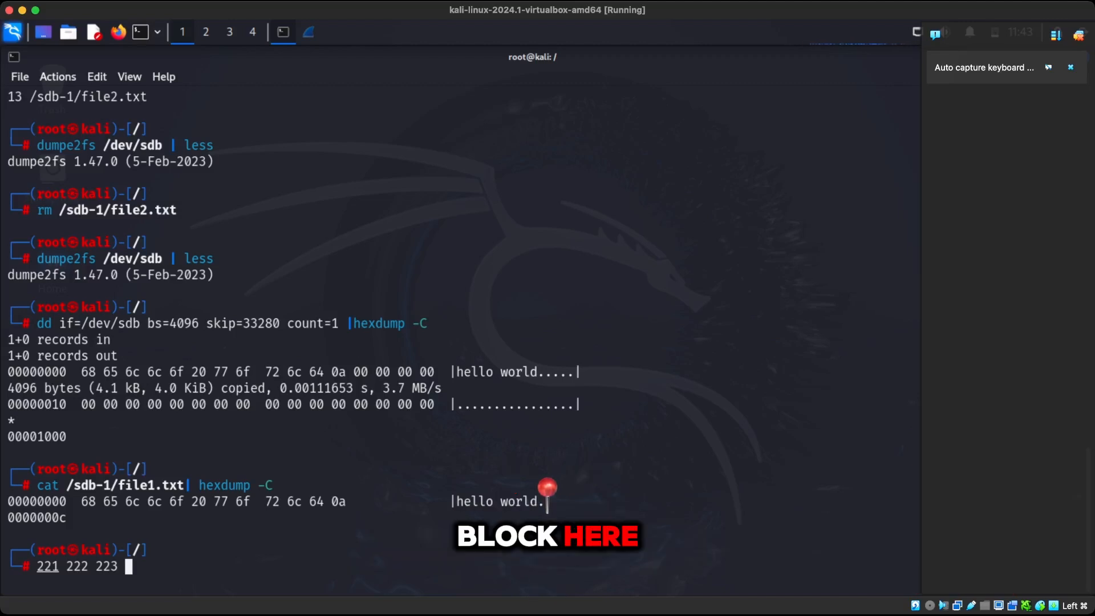
{"action": "type", "text": "500"}
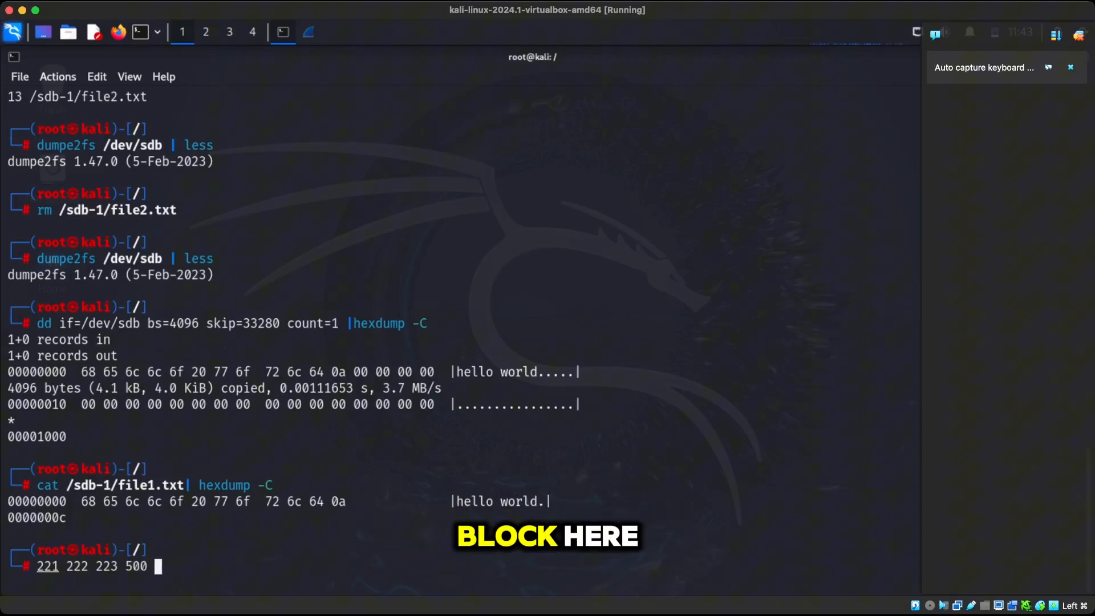
{"action": "type", "text": "2000 2100"}
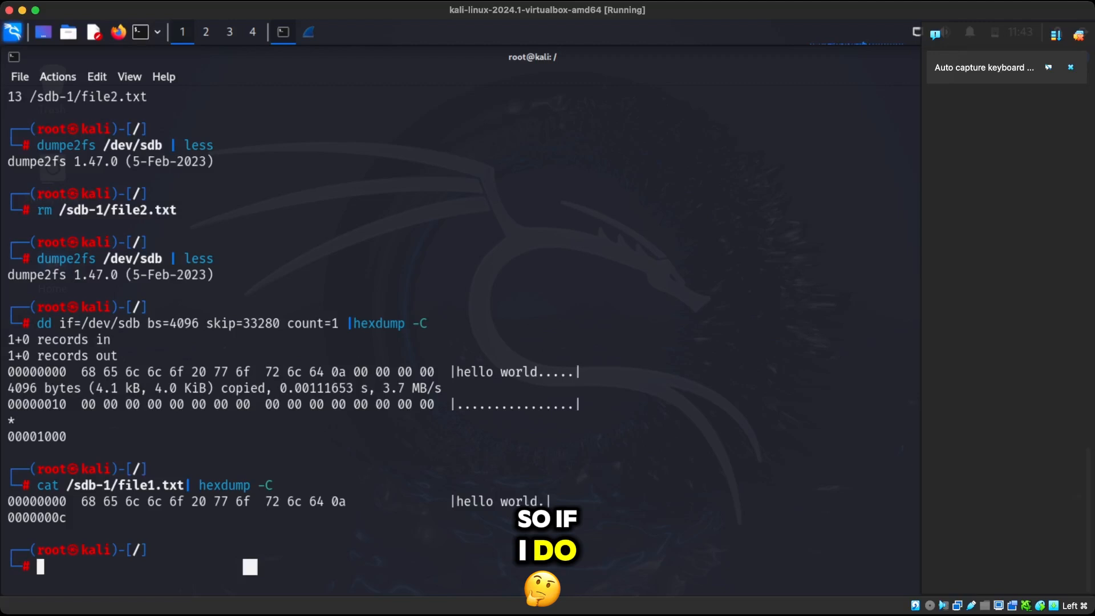
{"action": "type", "text": "ls -i /sdb-1/file2.txt"}
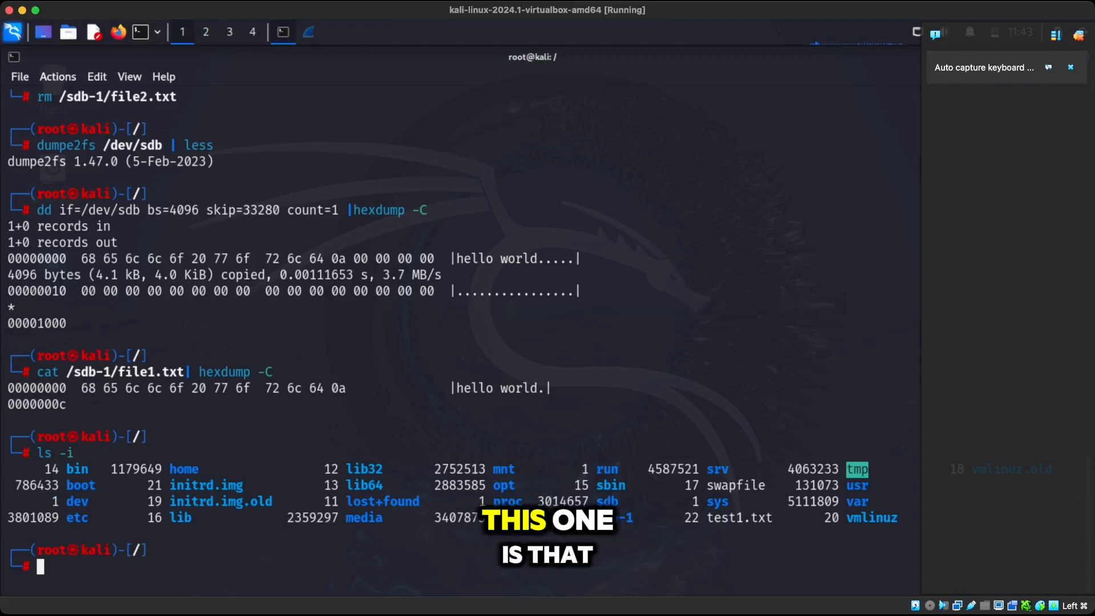
Run stat on file1.txt, select a value in the output, and scroll up to review it
{"action": "type", "text": "stat file1.txt"}
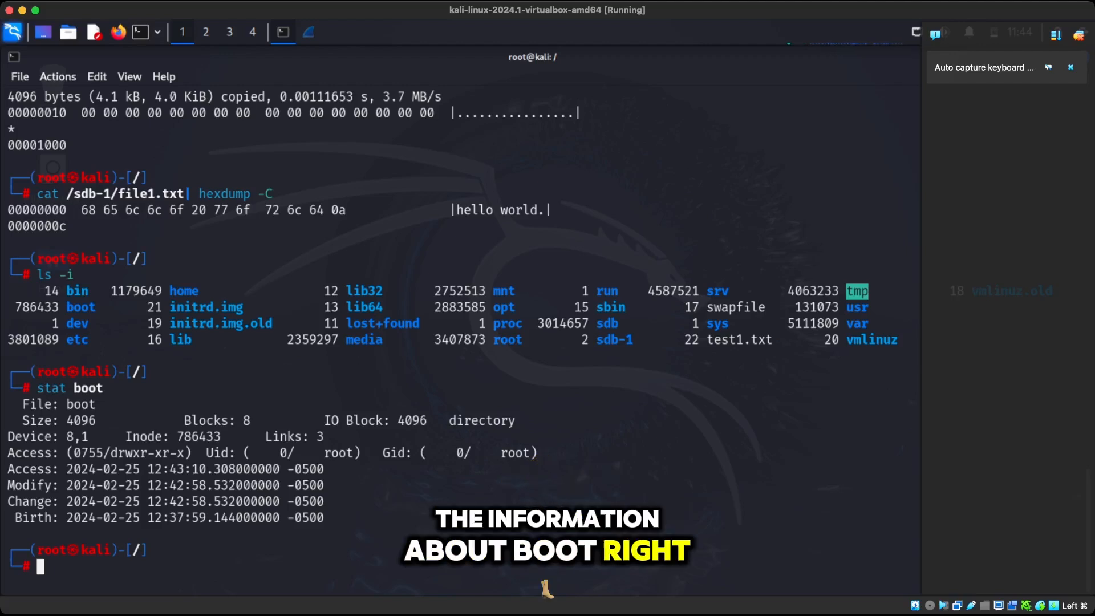
{"action": "double_click", "coordinate": [80, 404]}
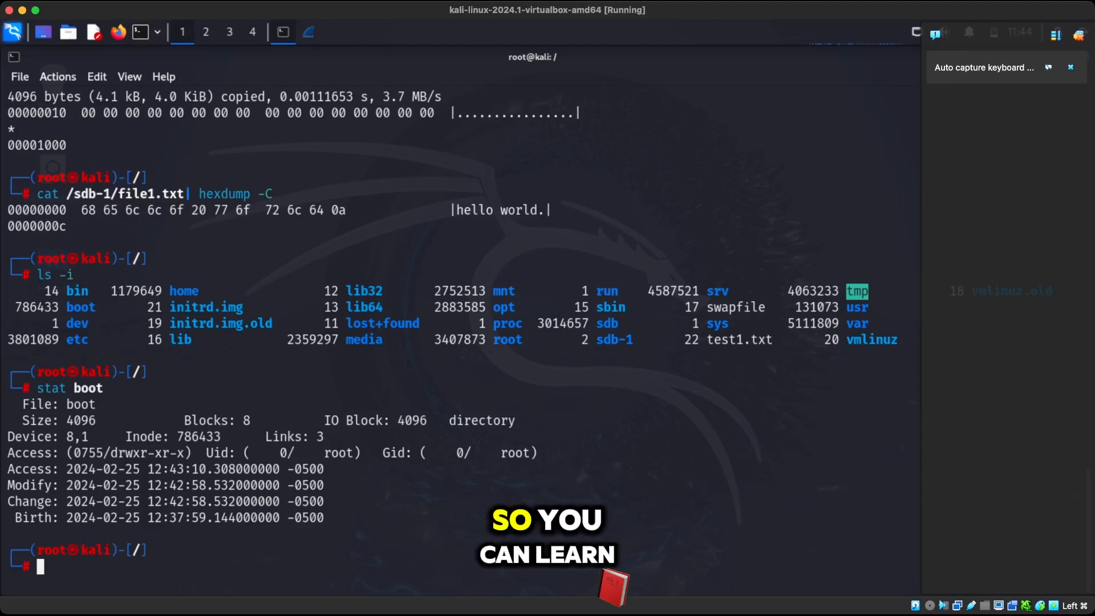
{"action": "scroll", "scroll_direction": "up", "scroll_amount": 3}
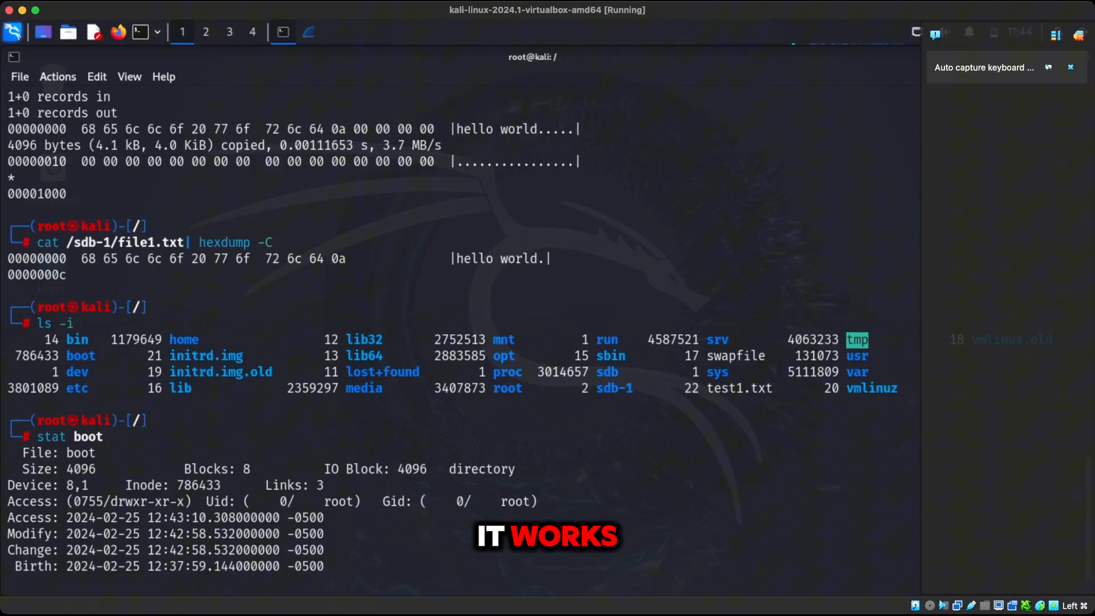